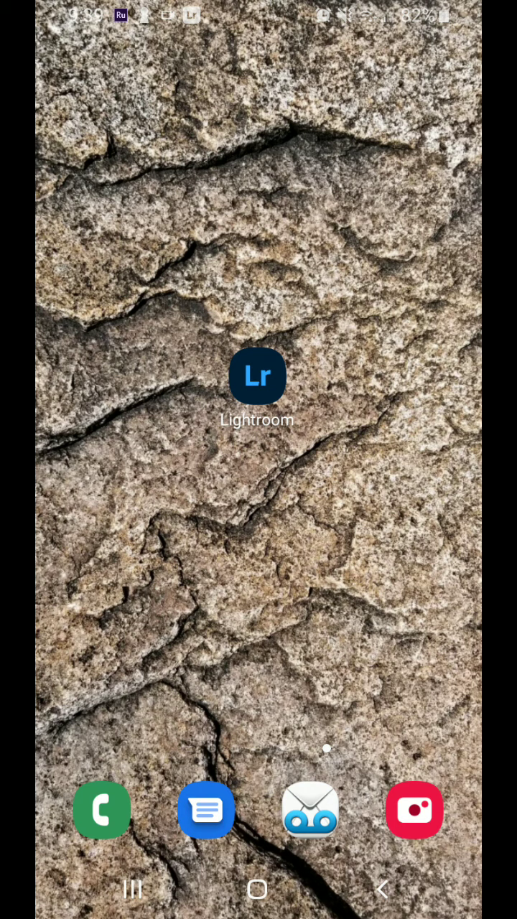
{"action": "left_click", "coordinate": [257, 376]}
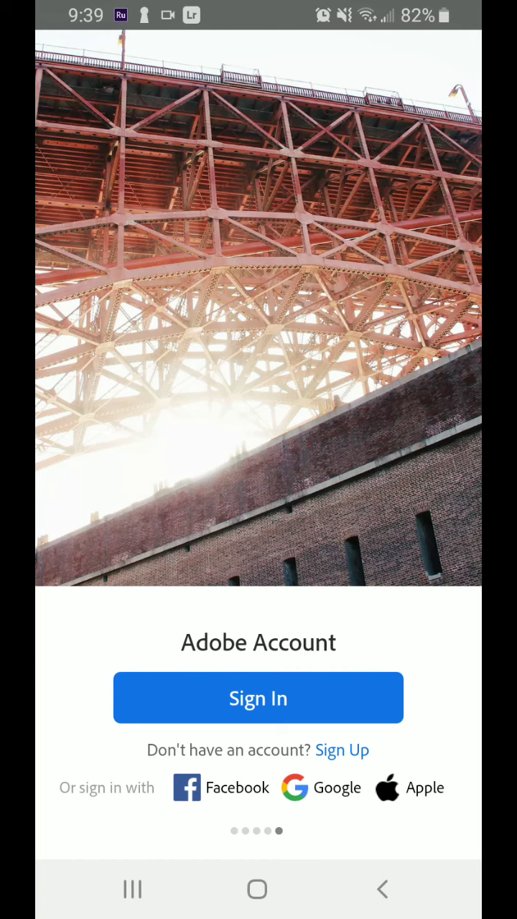
{"action": "left_click", "coordinate": [257, 697]}
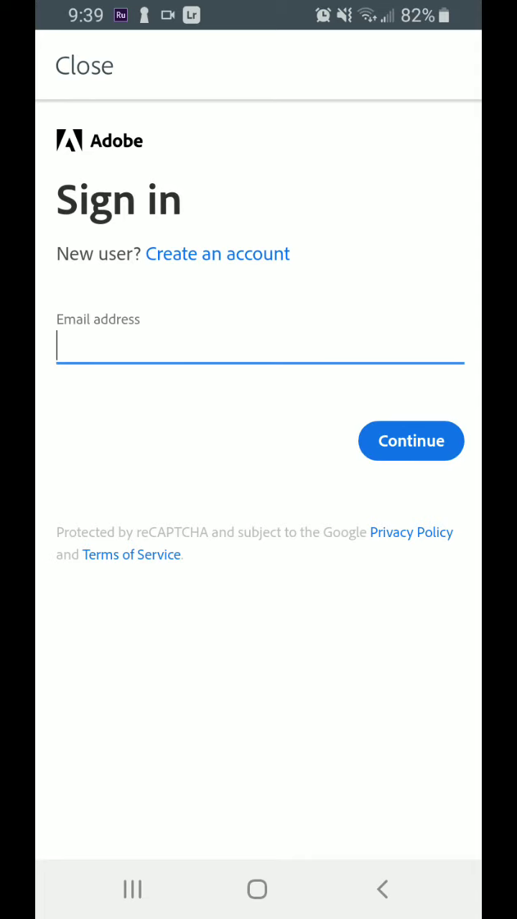
{"action": "left_click", "coordinate": [259, 359]}
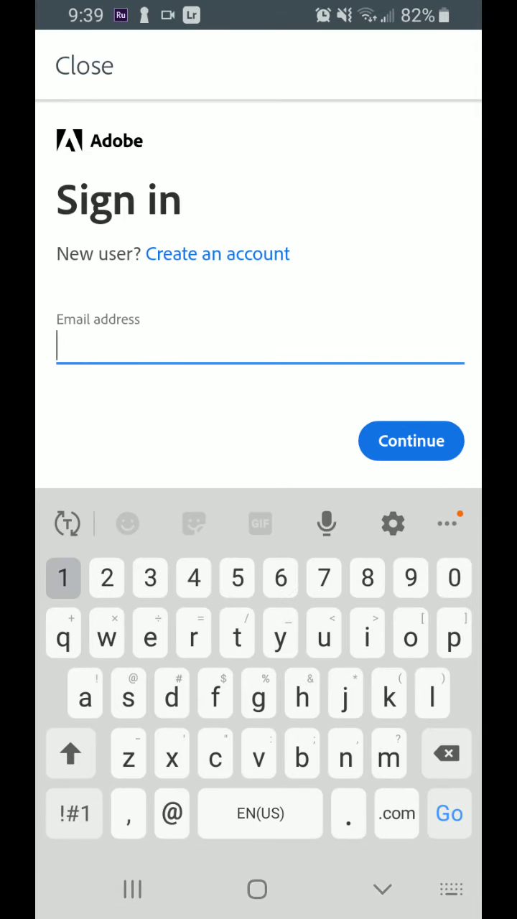
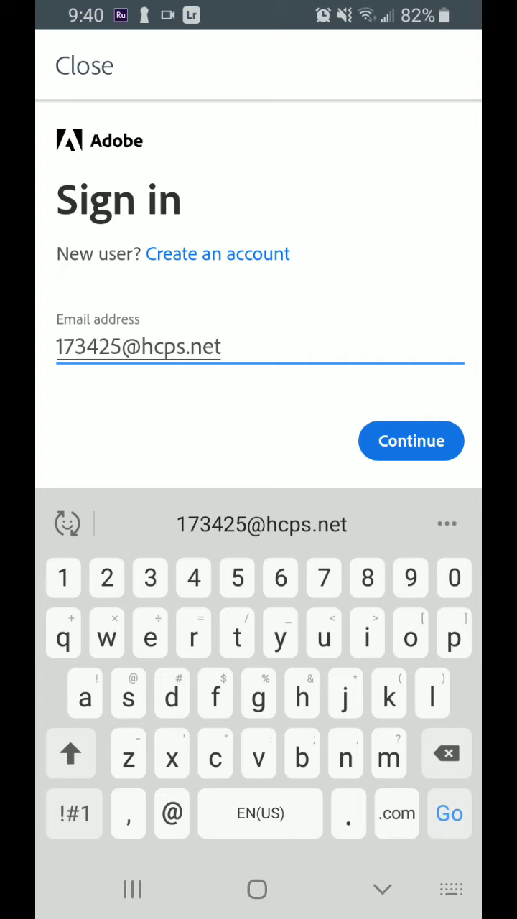
{"action": "left_click", "coordinate": [410, 441]}
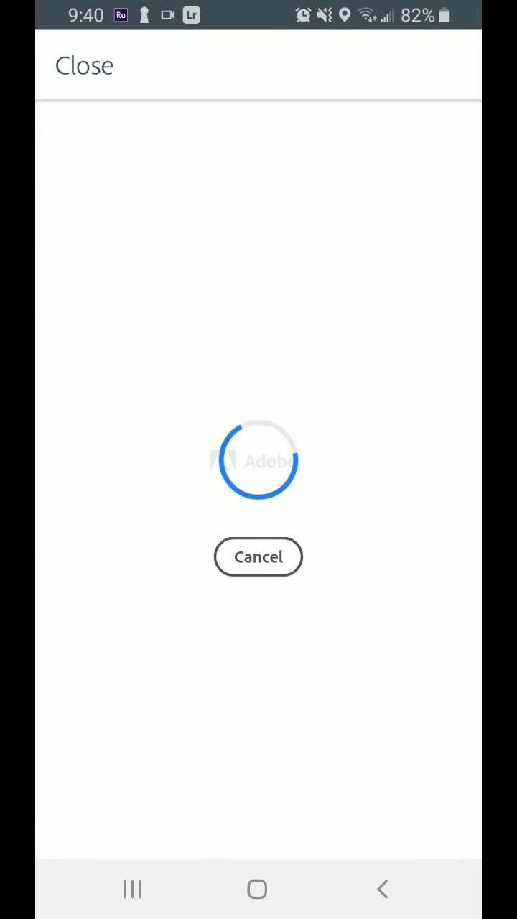
Check 'Don't show this again' and confirm Yes to stay signed in.
{"action": "scroll", "scroll_direction": "down", "scroll_amount": 3}
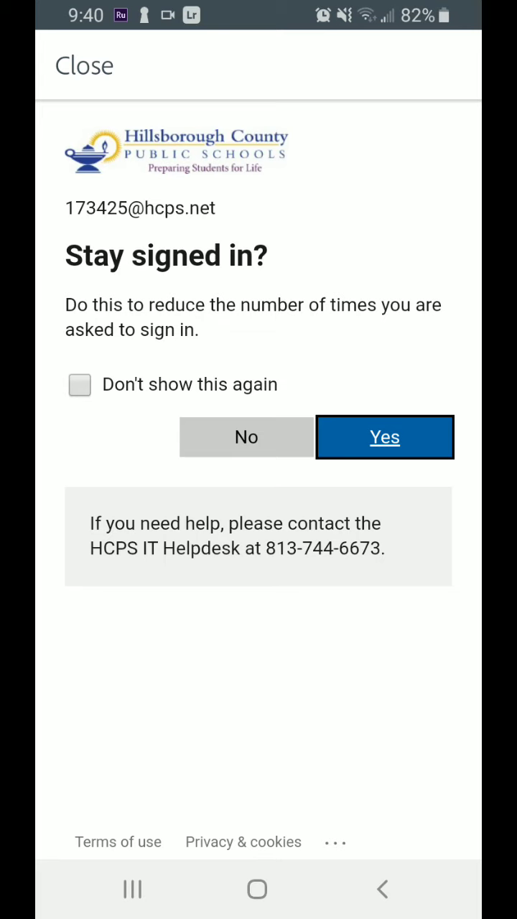
{"action": "left_click", "coordinate": [78, 385]}
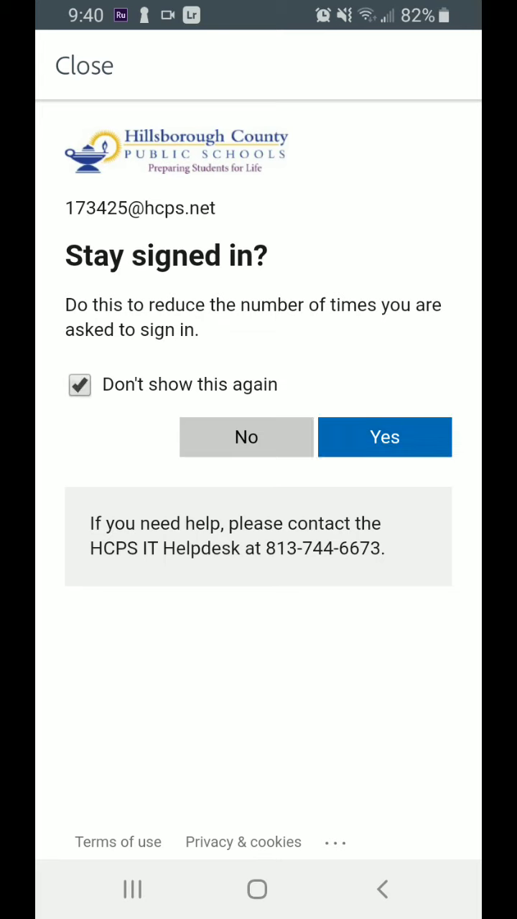
{"action": "left_click", "coordinate": [384, 437]}
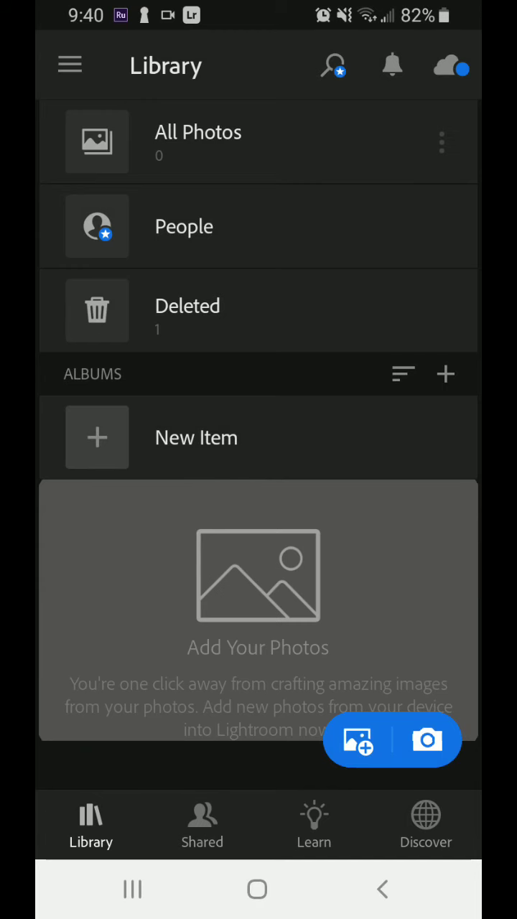
Import the skate-ramp photo from the device gallery and open it in Edit.
{"action": "left_click", "coordinate": [366, 740]}
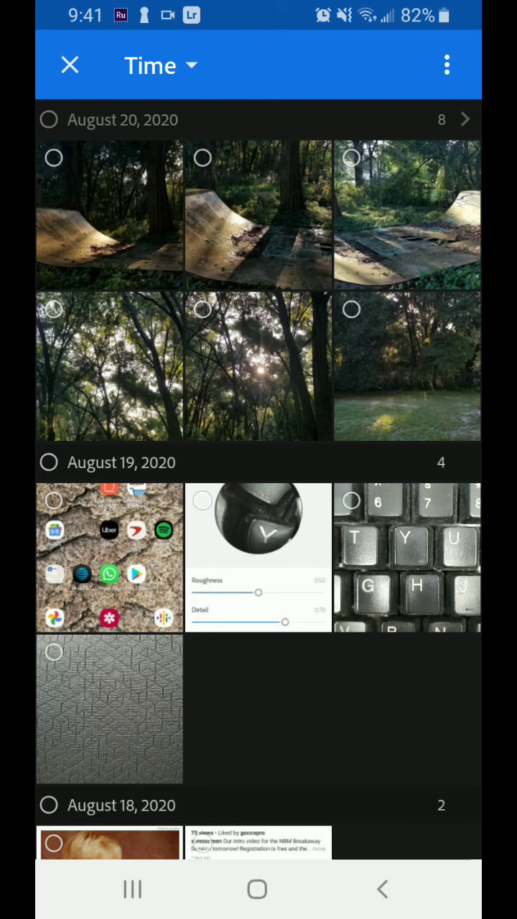
{"action": "left_click", "coordinate": [109, 215]}
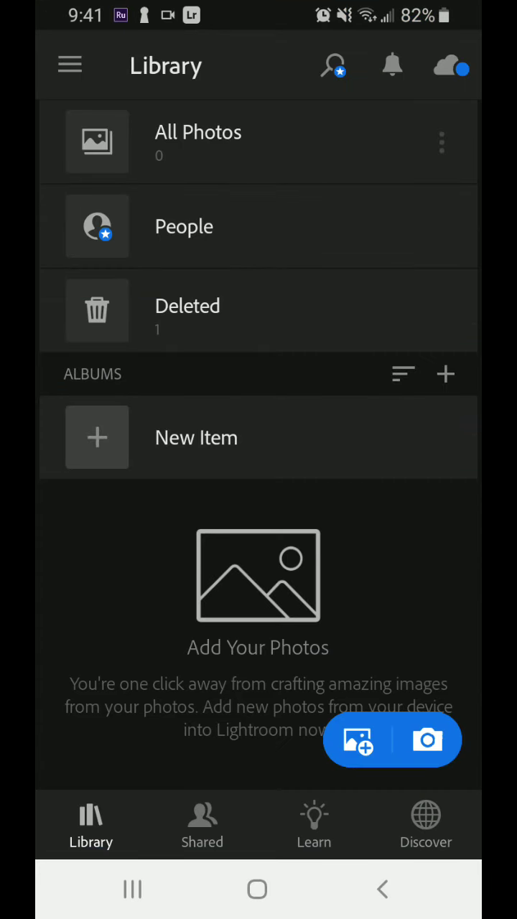
{"action": "left_click", "coordinate": [355, 739]}
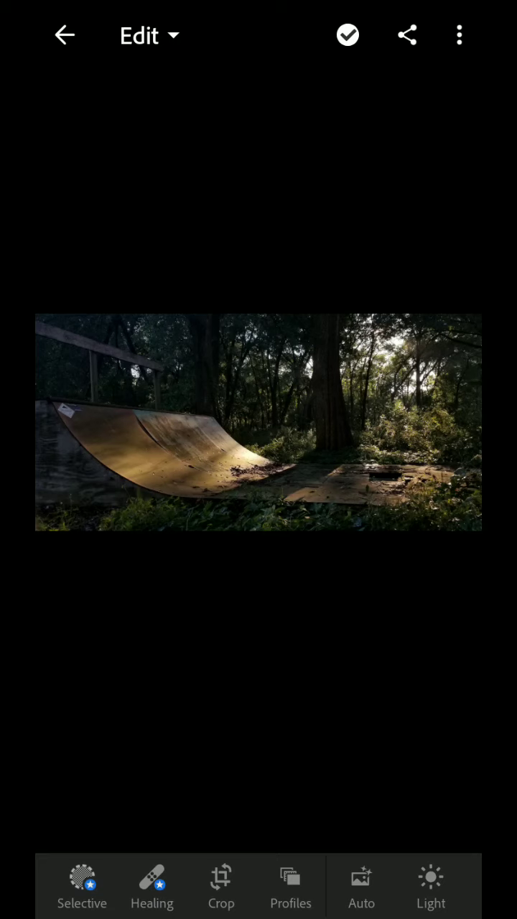
Rotate the photo 1.12°, crop near-square via 1x1 then Custom, and apply the crop.
{"action": "left_click", "coordinate": [221, 887]}
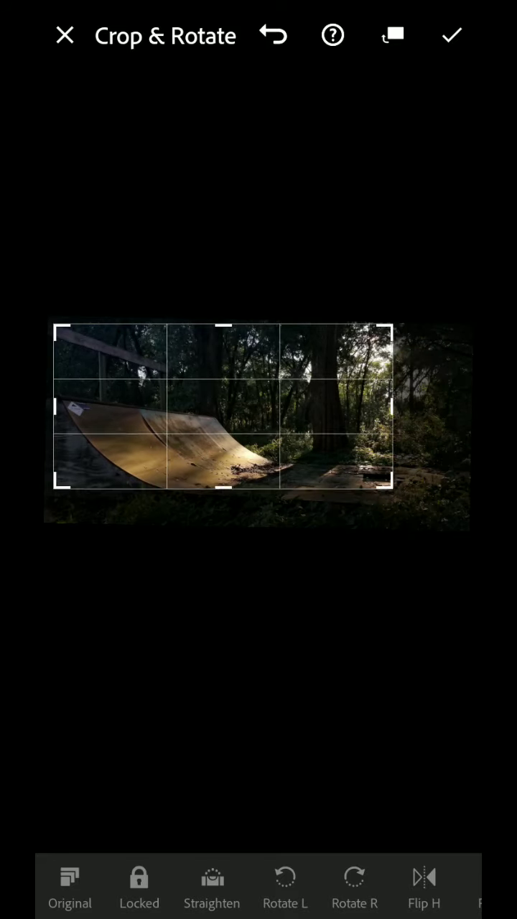
{"action": "left_click_drag", "start_coordinate": [393, 409], "coordinate": [351, 409]}
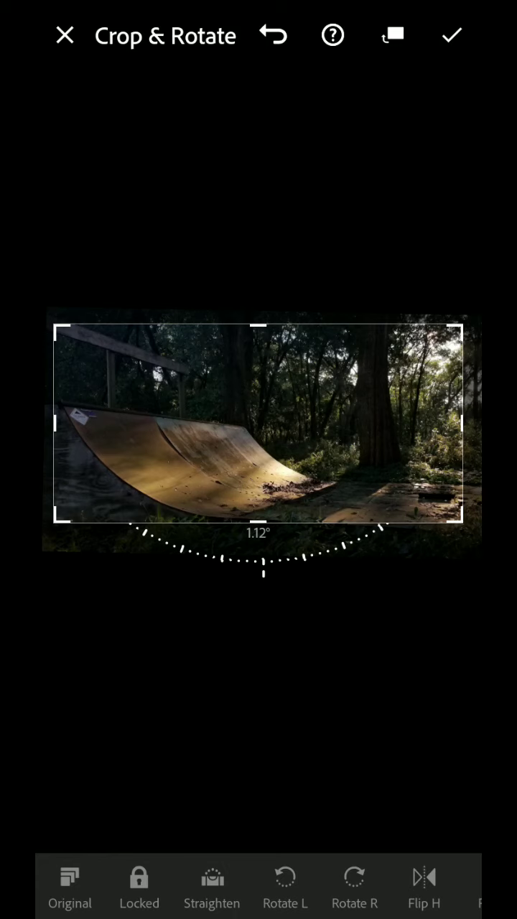
{"action": "left_click", "coordinate": [69, 888]}
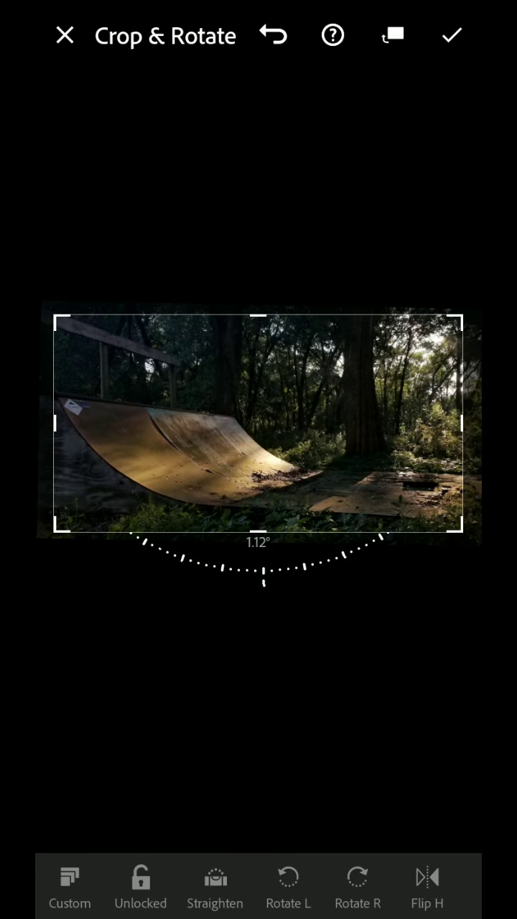
{"action": "left_click", "coordinate": [70, 887]}
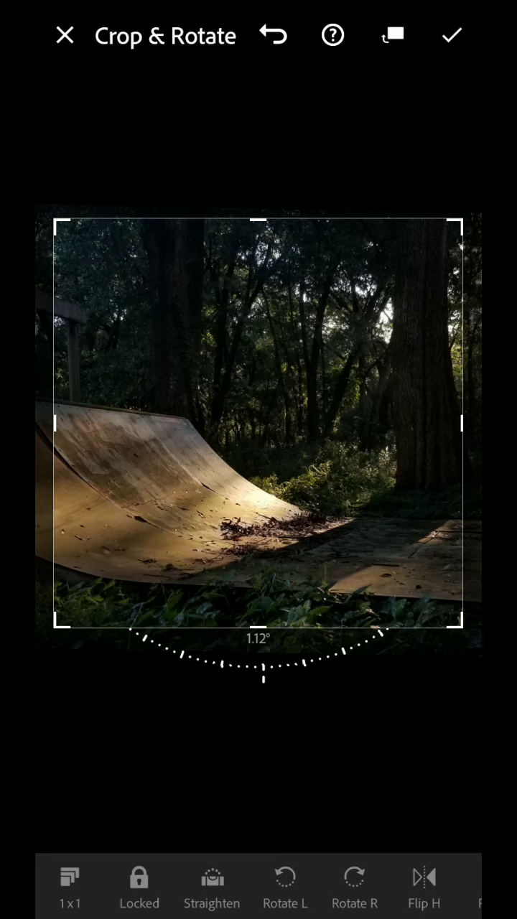
{"action": "left_click", "coordinate": [69, 880]}
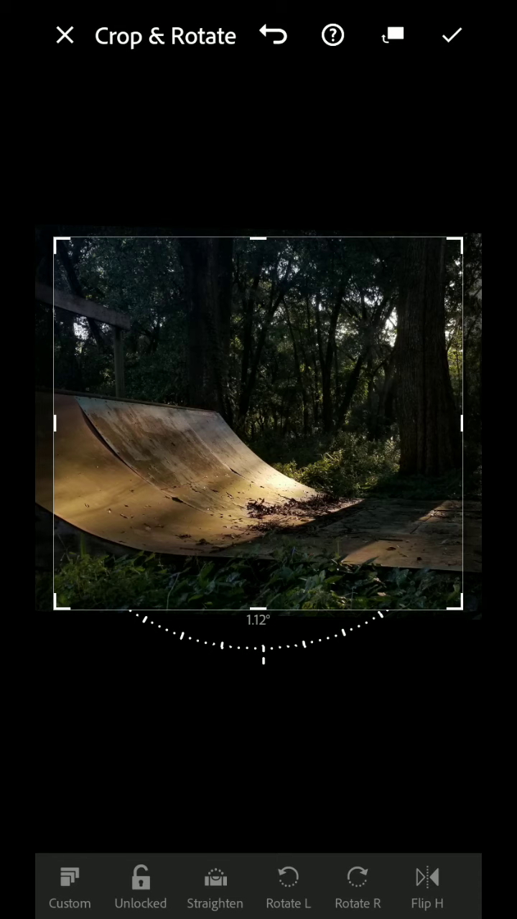
{"action": "left_click", "coordinate": [451, 36]}
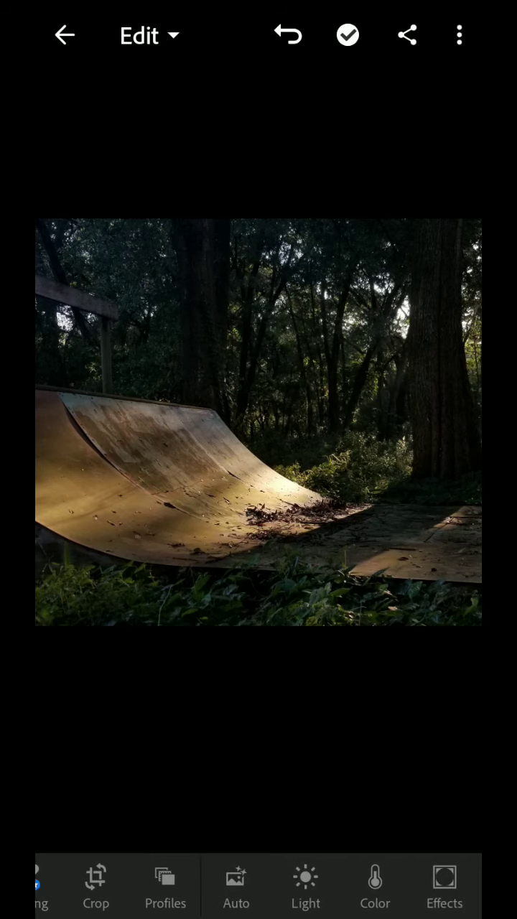
Scroll the edit toolbar to Light and bring up the Light panel.
{"action": "scroll", "scroll_direction": "left", "scroll_amount": 3}
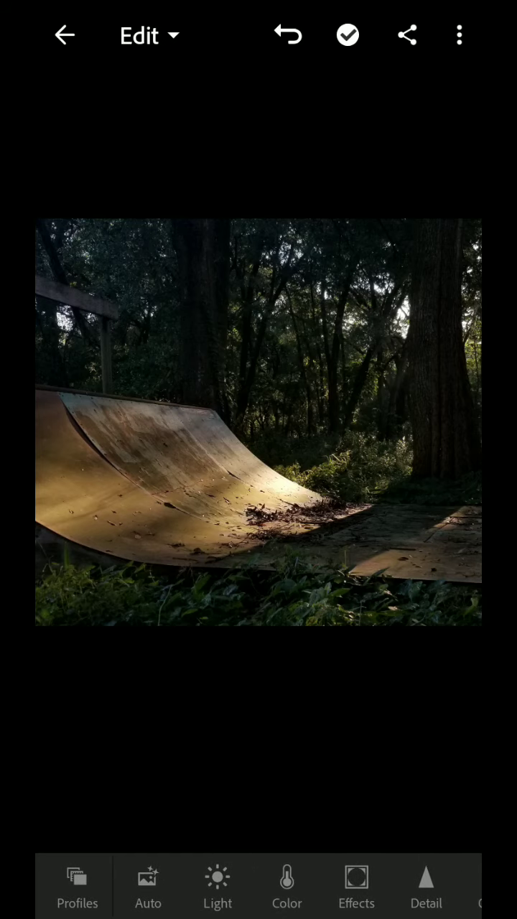
{"action": "left_click", "coordinate": [218, 891]}
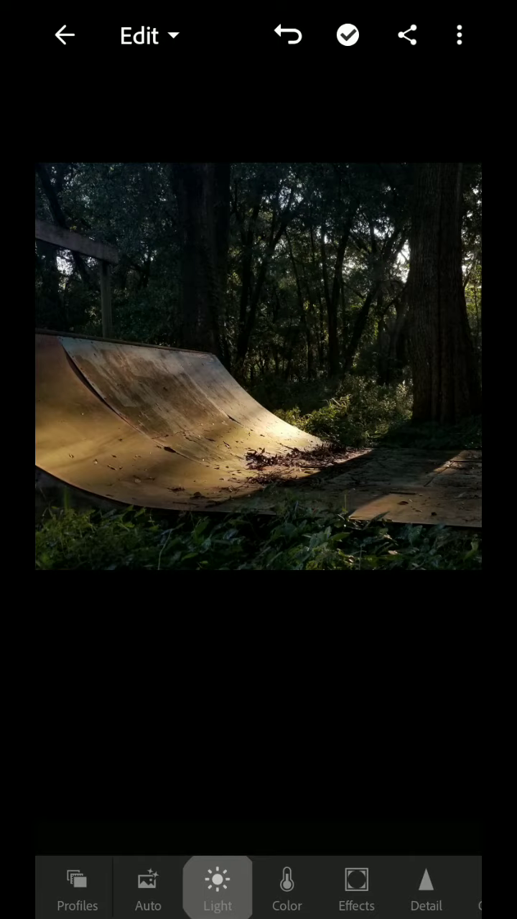
{"action": "left_click", "coordinate": [217, 887]}
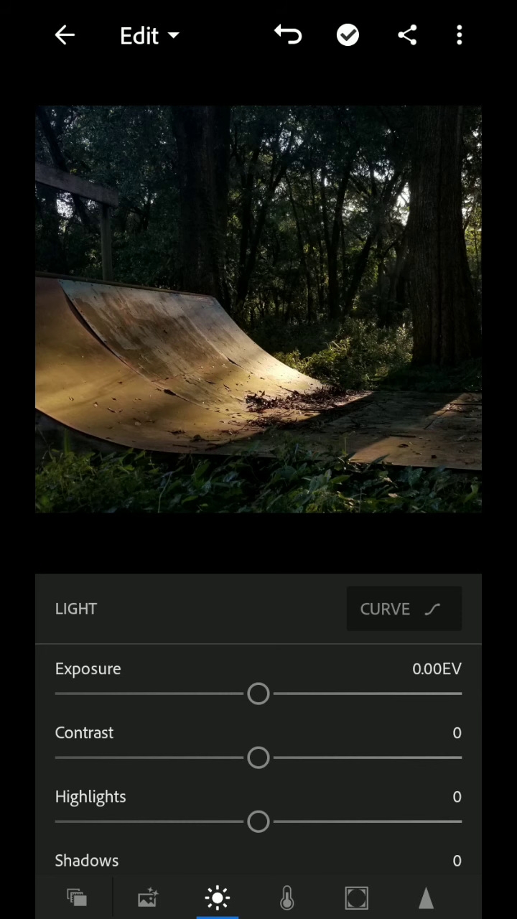
Set the exposure to about 0.35 EV.
{"action": "left_click_drag", "start_coordinate": [259, 693], "coordinate": [303, 693]}
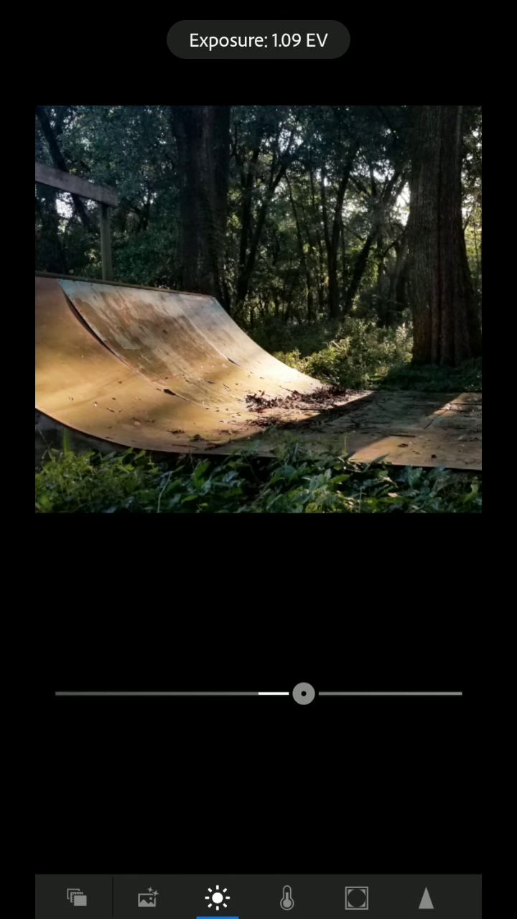
{"action": "left_click_drag", "start_coordinate": [303, 692], "coordinate": [277, 692]}
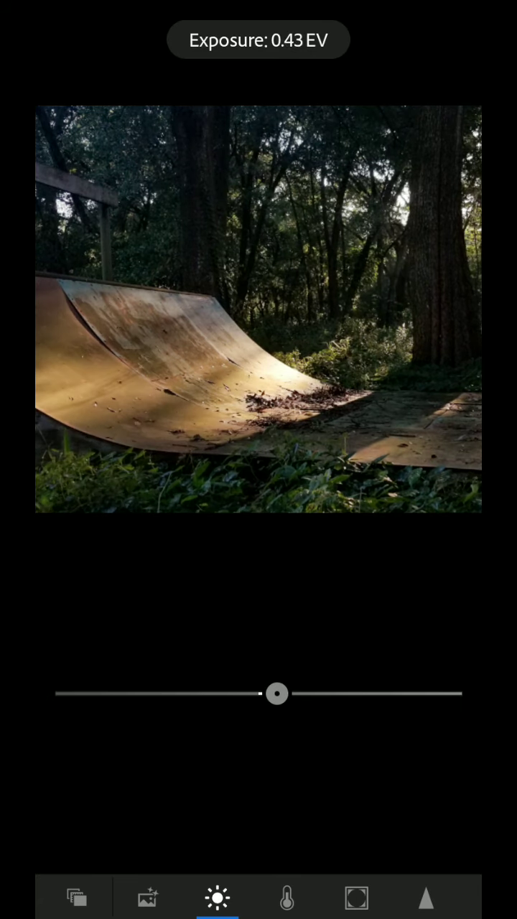
{"action": "left_click_drag", "start_coordinate": [277, 693], "coordinate": [199, 693]}
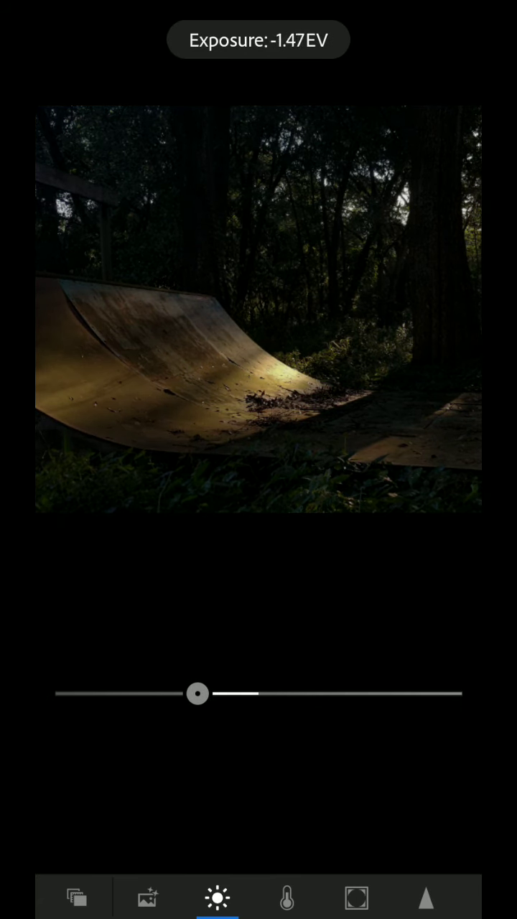
{"action": "left_click_drag", "start_coordinate": [199, 694], "coordinate": [270, 694]}
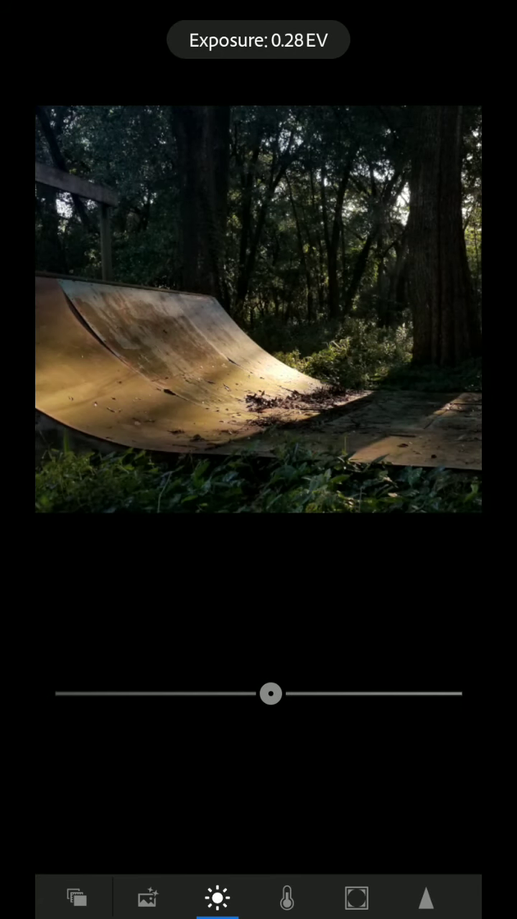
{"action": "left_click_drag", "start_coordinate": [270, 694], "coordinate": [272, 694]}
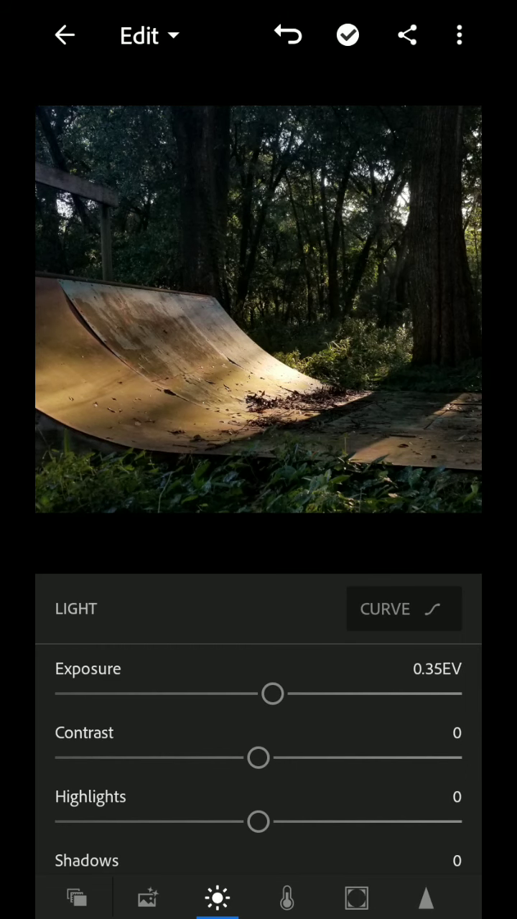
Set the contrast to a slight boost of 5.
{"action": "left_click_drag", "start_coordinate": [258, 757], "coordinate": [203, 757]}
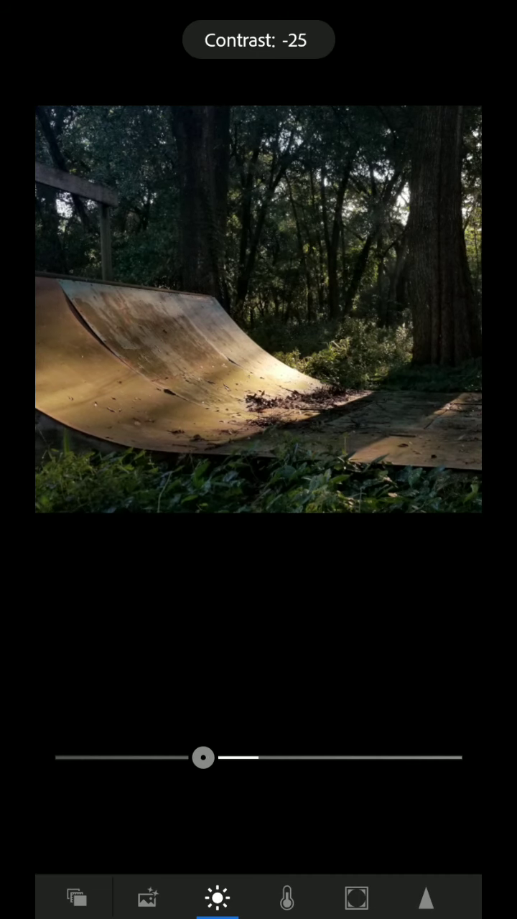
{"action": "left_click_drag", "start_coordinate": [203, 758], "coordinate": [331, 757]}
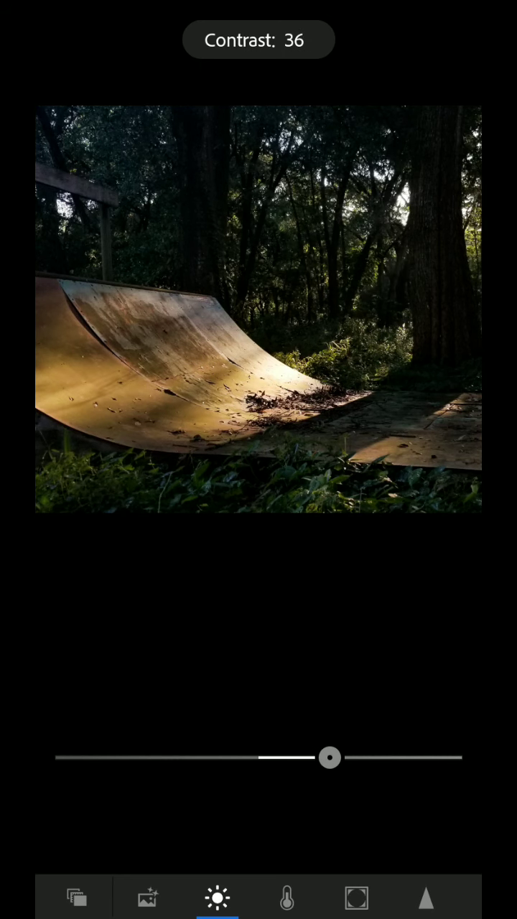
{"action": "left_click_drag", "start_coordinate": [330, 757], "coordinate": [185, 757]}
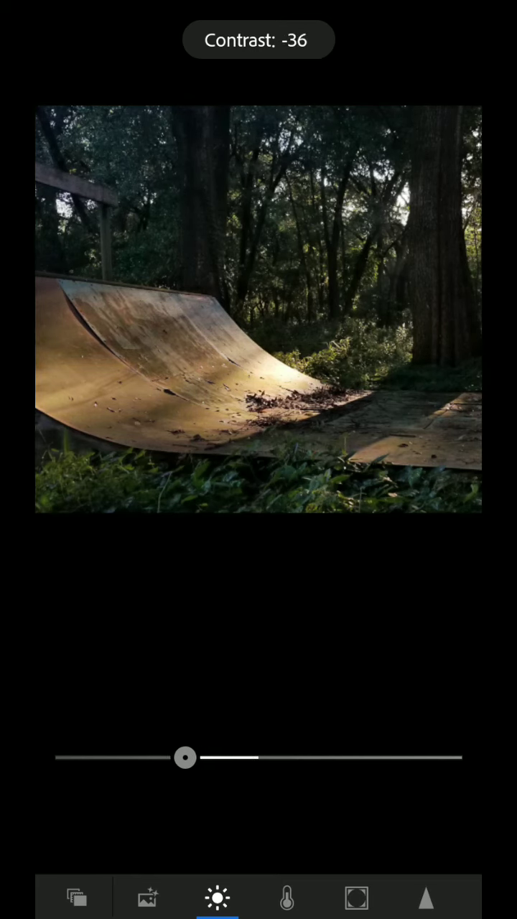
{"action": "left_click_drag", "start_coordinate": [186, 758], "coordinate": [91, 757]}
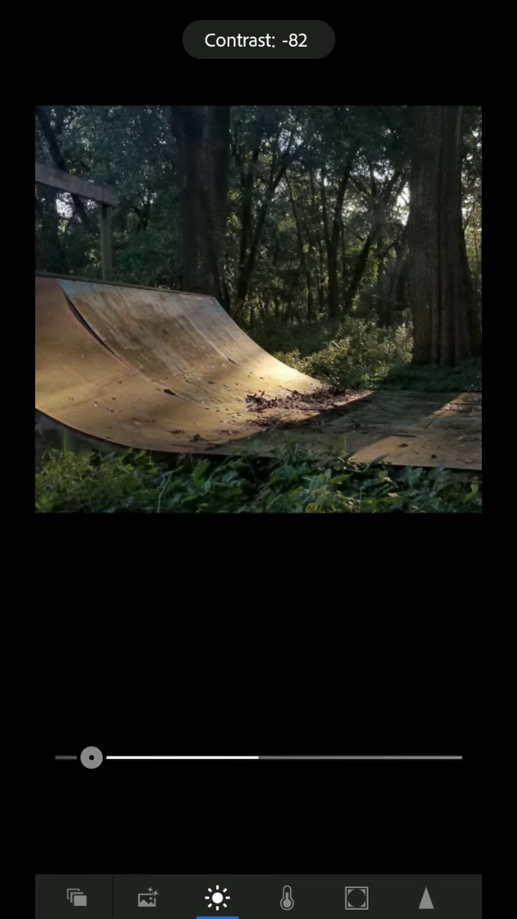
{"action": "left_click_drag", "start_coordinate": [91, 757], "coordinate": [264, 757]}
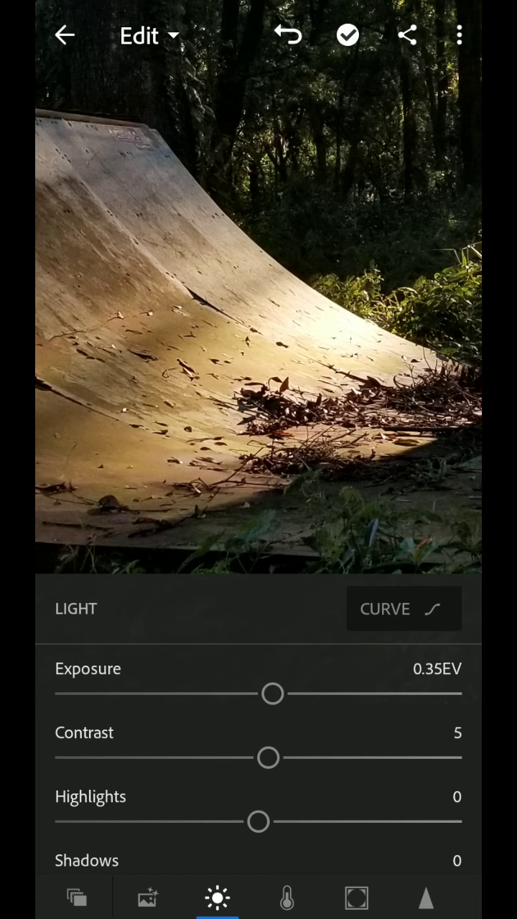
Set highlights to -35 and shadows to -23.
{"action": "left_click_drag", "start_coordinate": [259, 820], "coordinate": [314, 820]}
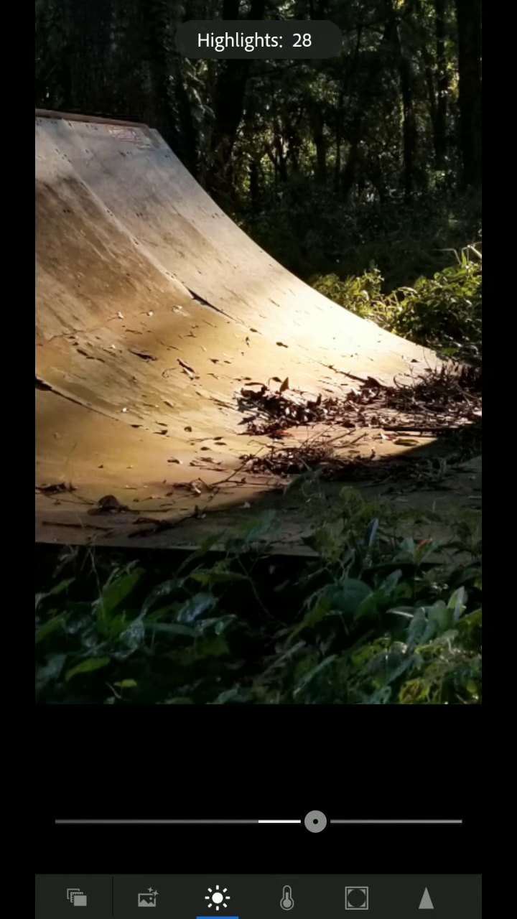
{"action": "left_click_drag", "start_coordinate": [315, 822], "coordinate": [388, 821]}
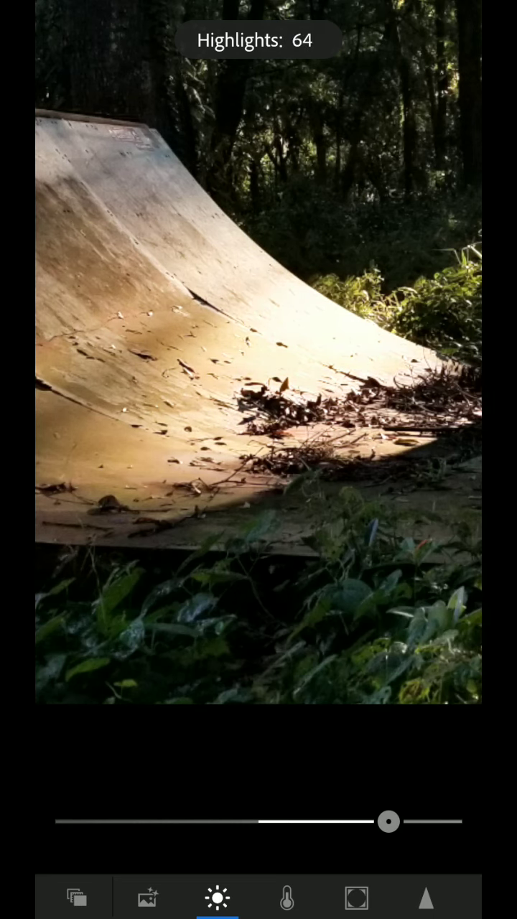
{"action": "left_click_drag", "start_coordinate": [388, 821], "coordinate": [192, 821]}
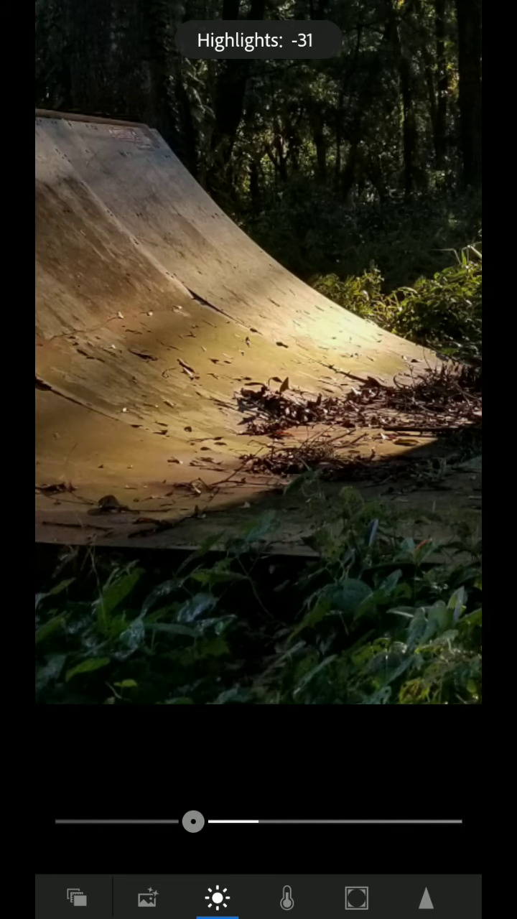
{"action": "left_click_drag", "start_coordinate": [192, 821], "coordinate": [187, 821]}
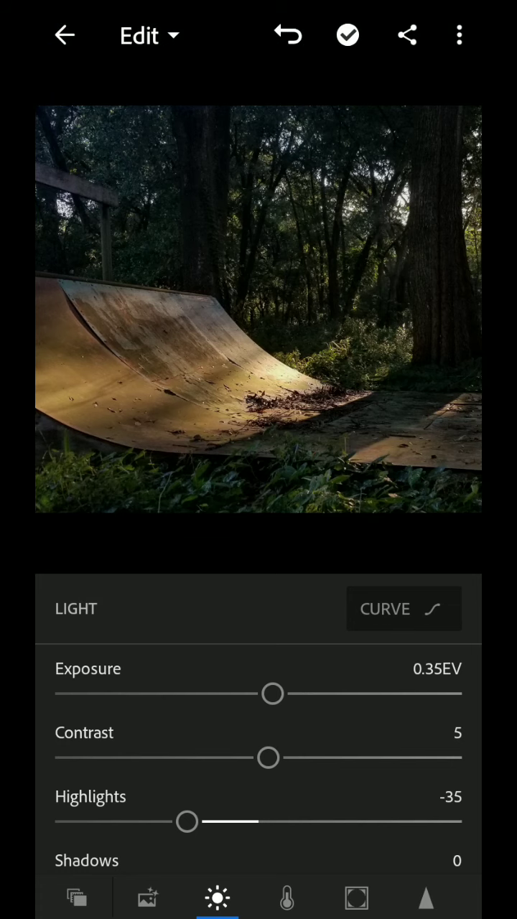
{"action": "scroll", "scroll_direction": "down", "scroll_amount": 3}
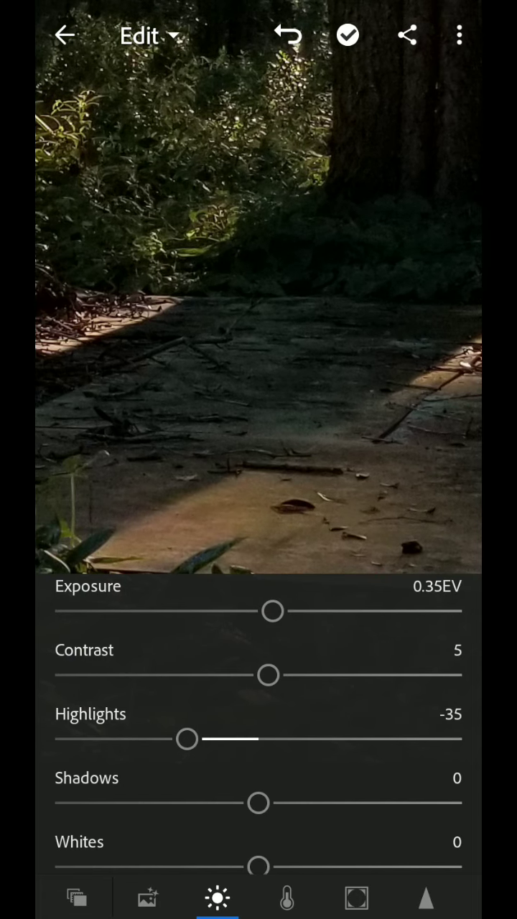
{"action": "left_click_drag", "start_coordinate": [259, 803], "coordinate": [353, 802]}
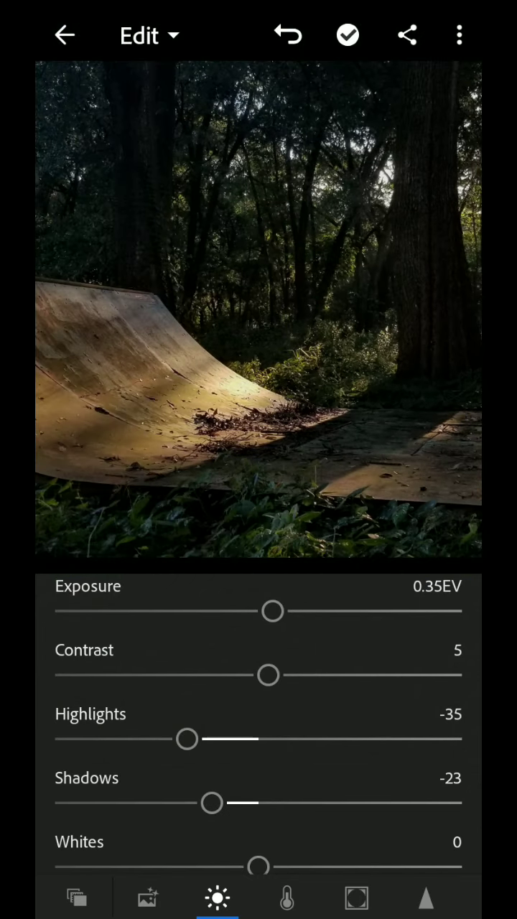
{"action": "scroll", "scroll_direction": "down", "scroll_amount": 3}
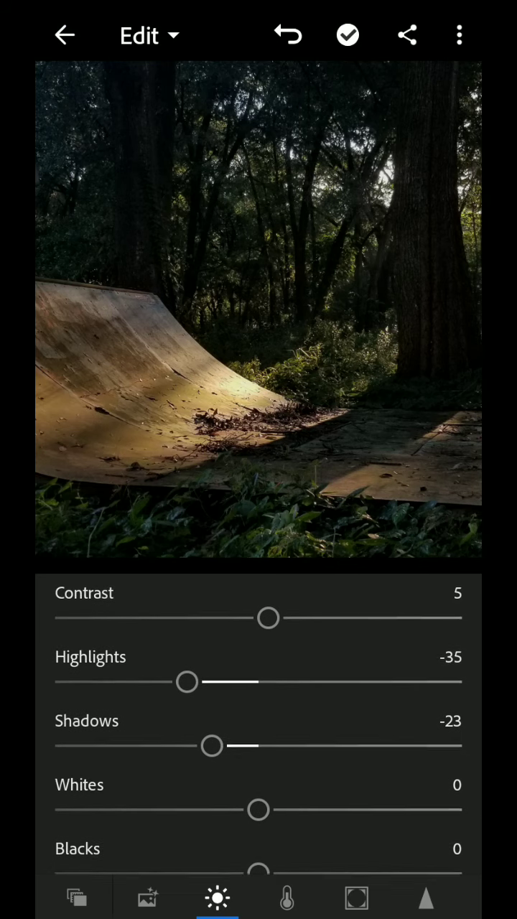
{"action": "scroll", "scroll_direction": "down", "scroll_amount": 3}
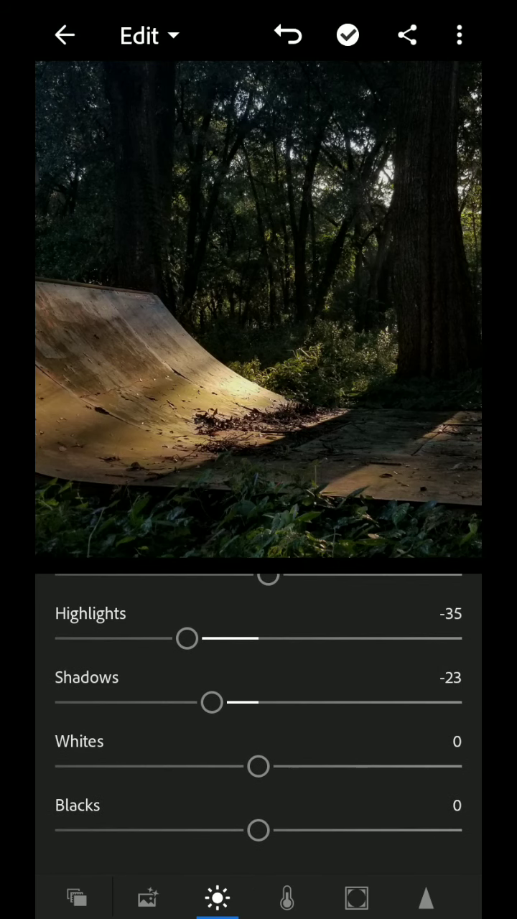
{"action": "scroll", "scroll_direction": "down", "scroll_amount": 3}
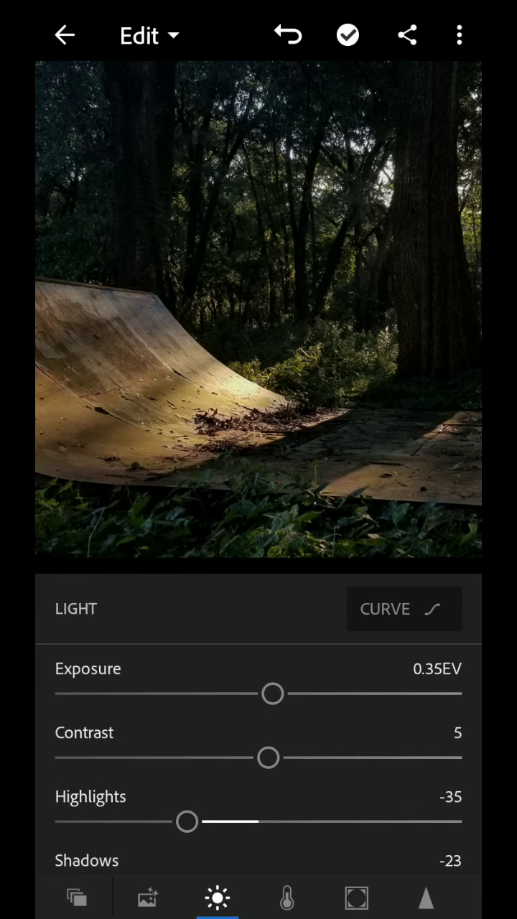
{"action": "left_click", "coordinate": [404, 609]}
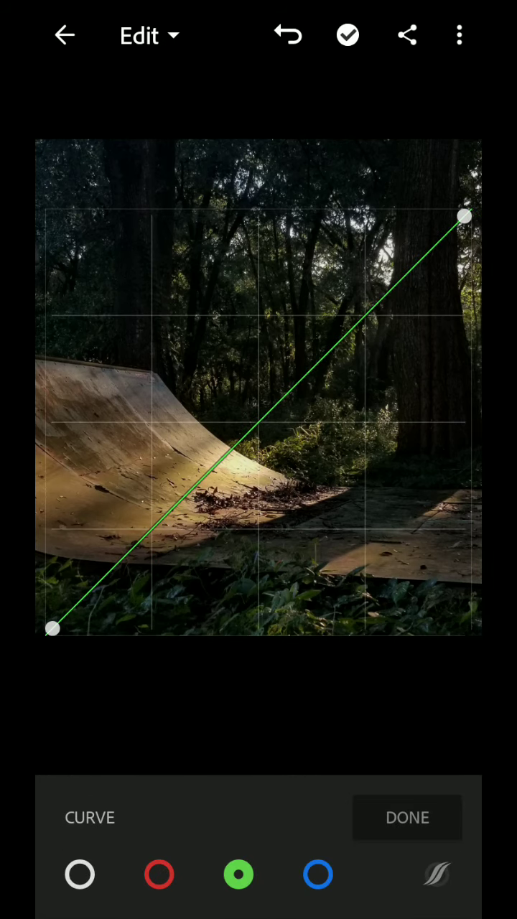
Select the RGB curve channel and test the black point, returning it to its corner.
{"action": "left_click", "coordinate": [79, 873]}
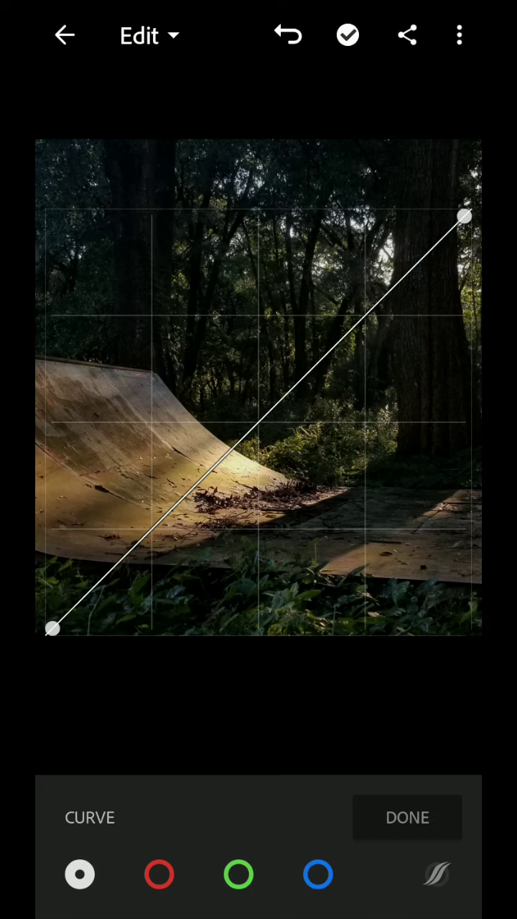
{"action": "left_click_drag", "start_coordinate": [52, 628], "coordinate": [109, 628]}
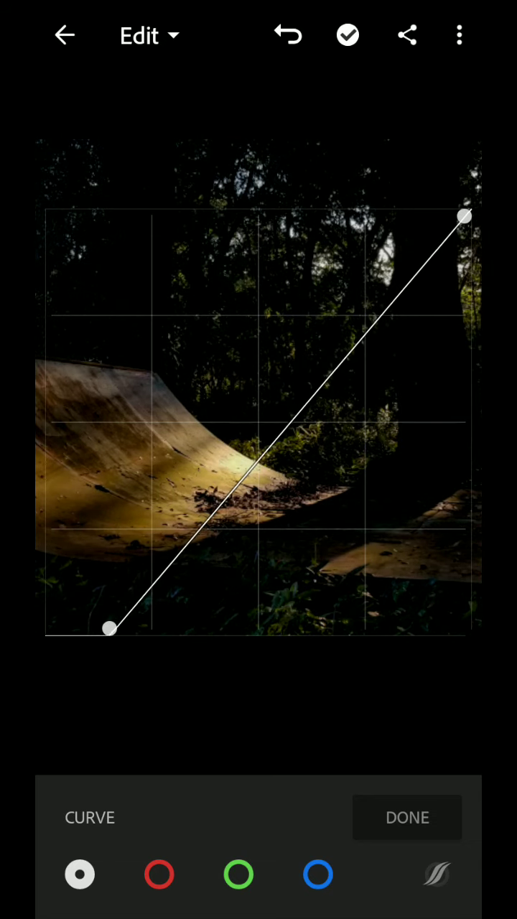
{"action": "left_click_drag", "start_coordinate": [108, 629], "coordinate": [188, 629]}
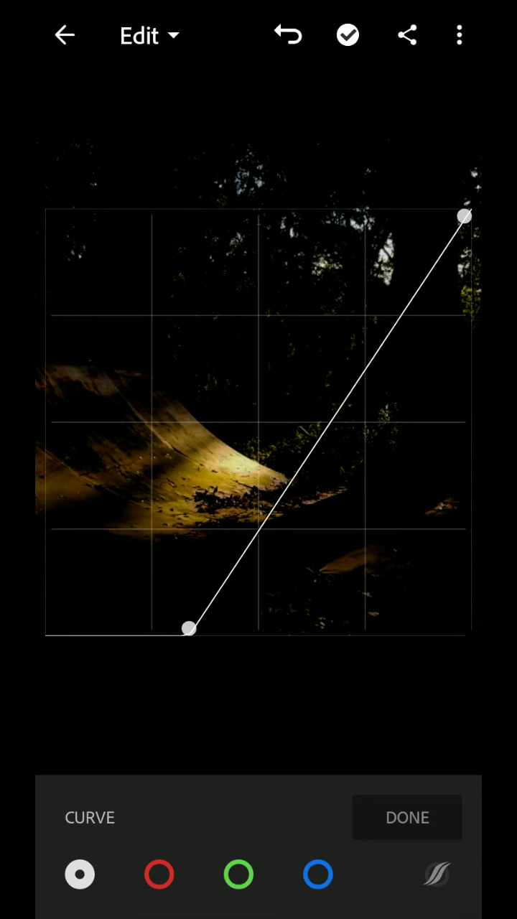
{"action": "left_click_drag", "start_coordinate": [188, 629], "coordinate": [279, 629]}
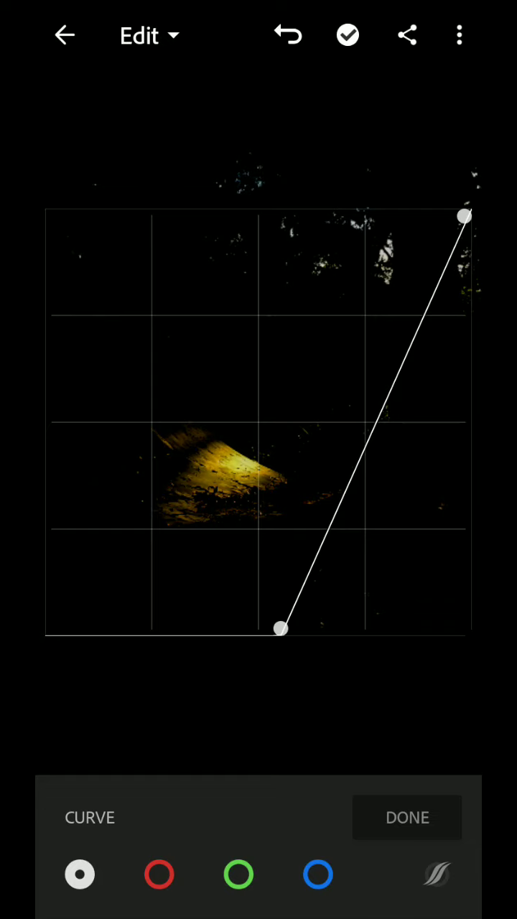
{"action": "left_click_drag", "start_coordinate": [279, 628], "coordinate": [230, 628]}
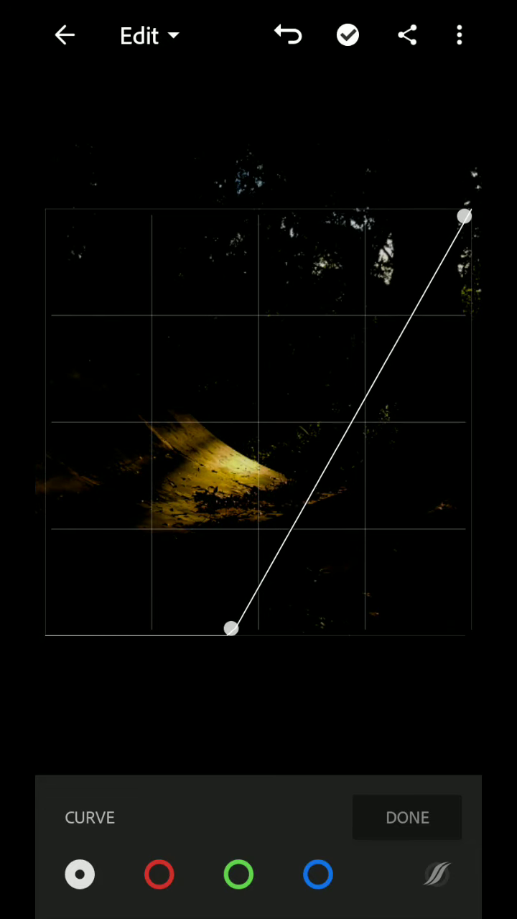
{"action": "left_click_drag", "start_coordinate": [229, 628], "coordinate": [205, 628]}
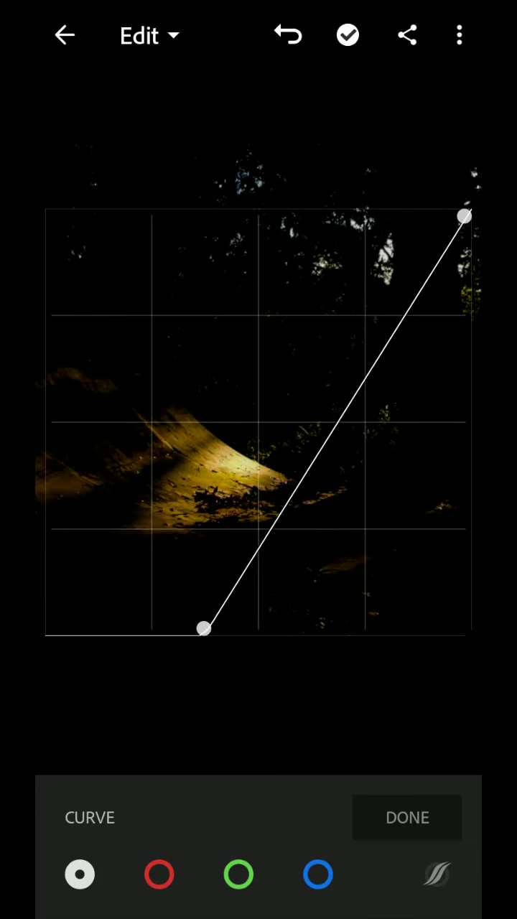
{"action": "left_click_drag", "start_coordinate": [205, 628], "coordinate": [160, 628]}
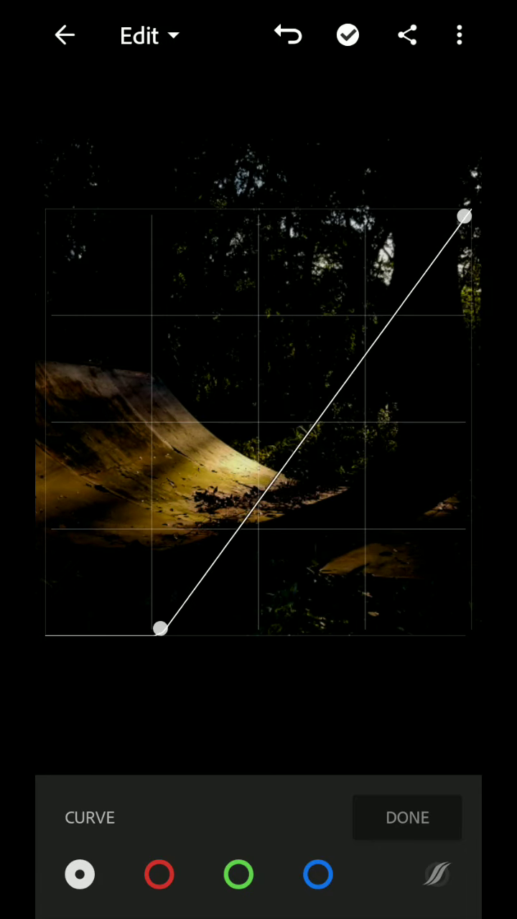
{"action": "left_click_drag", "start_coordinate": [158, 630], "coordinate": [57, 631]}
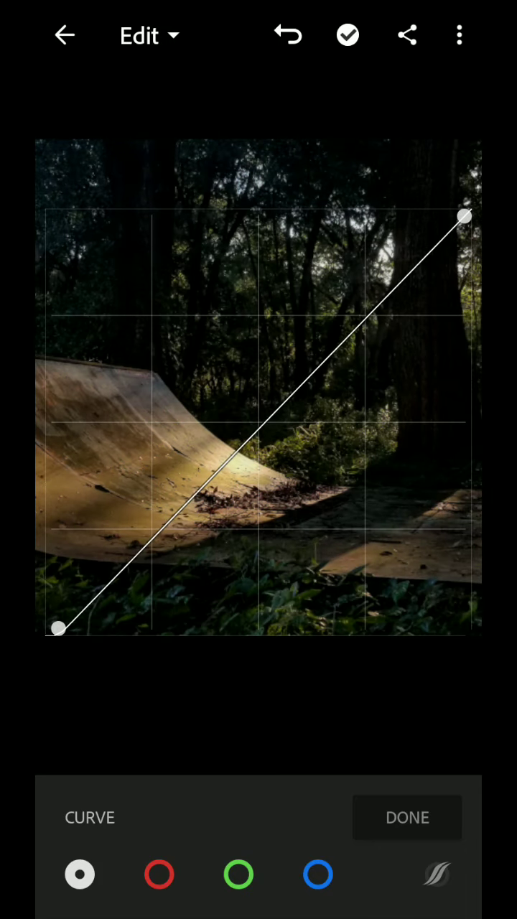
Test pulling the curve's white point inward, then return it to its corner.
{"action": "left_click_drag", "start_coordinate": [463, 217], "coordinate": [467, 271]}
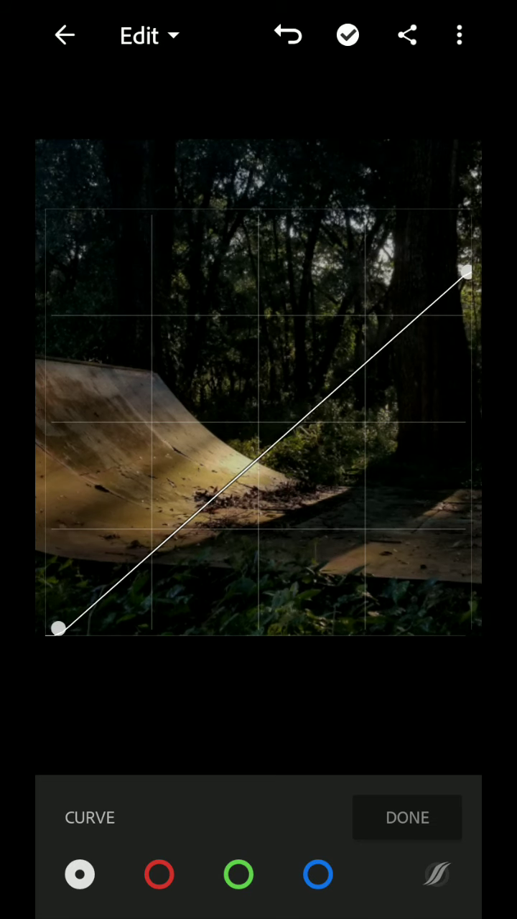
{"action": "left_click_drag", "start_coordinate": [467, 271], "coordinate": [260, 241]}
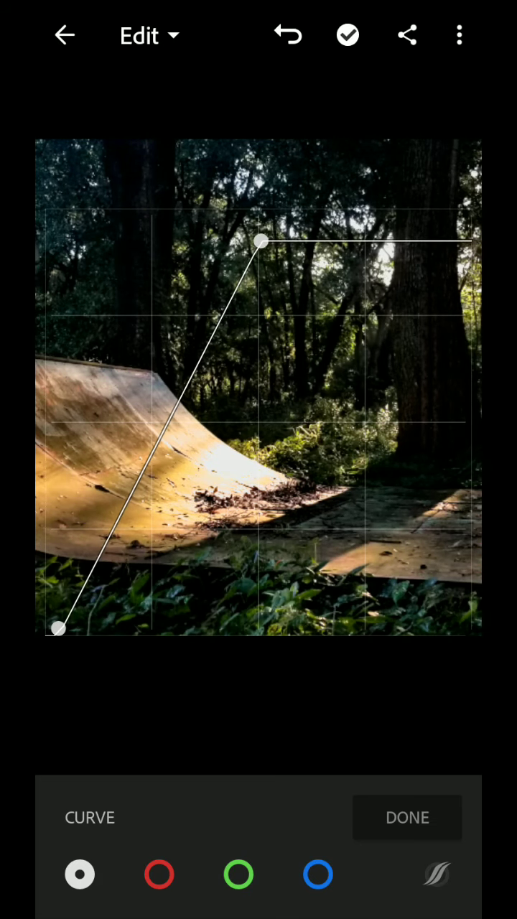
{"action": "left_click_drag", "start_coordinate": [260, 240], "coordinate": [132, 251]}
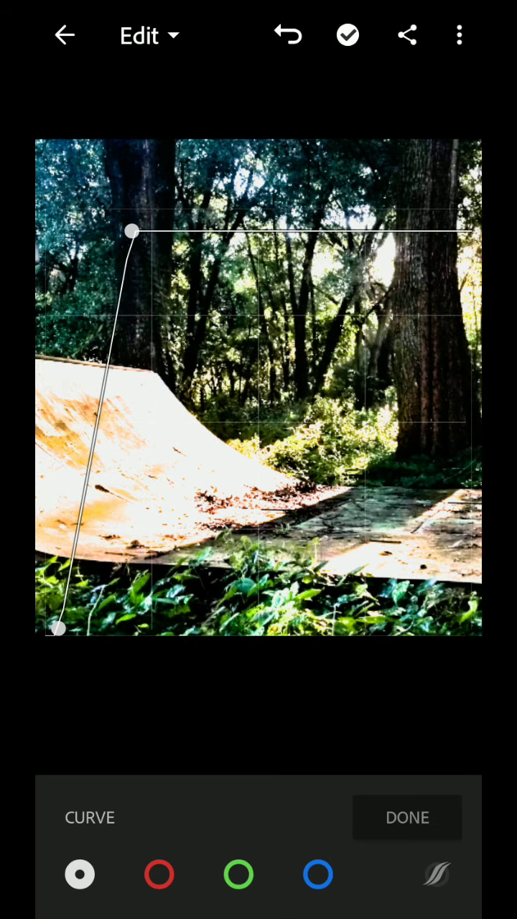
{"action": "left_click_drag", "start_coordinate": [133, 231], "coordinate": [465, 216]}
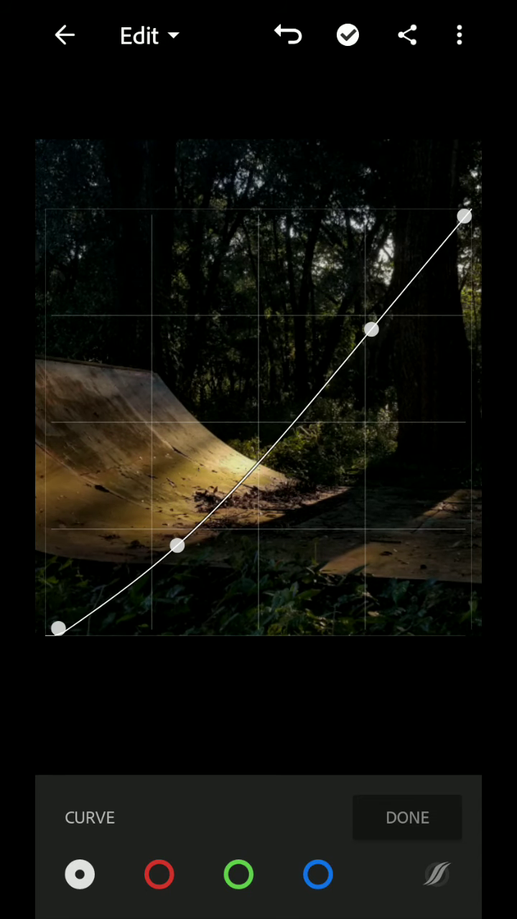
Shape the RGB curve into a gentle S, easing the upper point toward the diagonal.
{"action": "left_click_drag", "start_coordinate": [373, 330], "coordinate": [347, 317]}
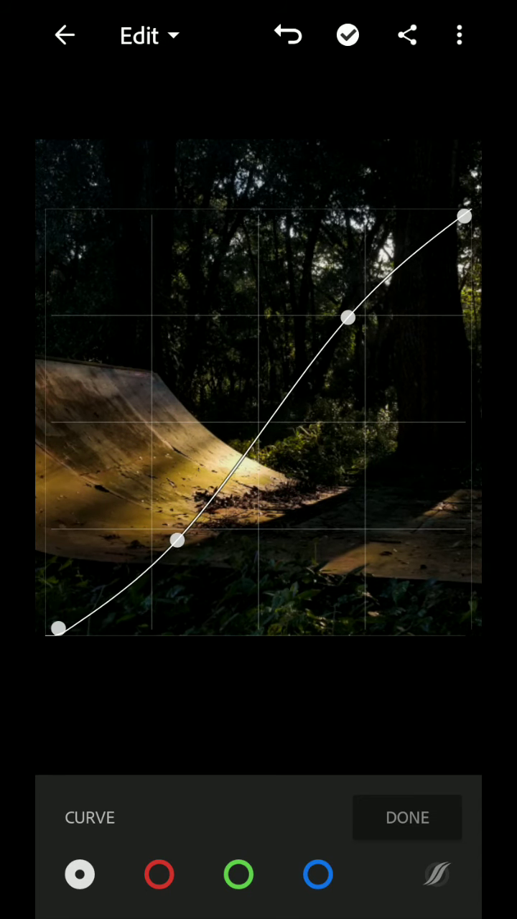
{"action": "left_click_drag", "start_coordinate": [347, 317], "coordinate": [330, 328]}
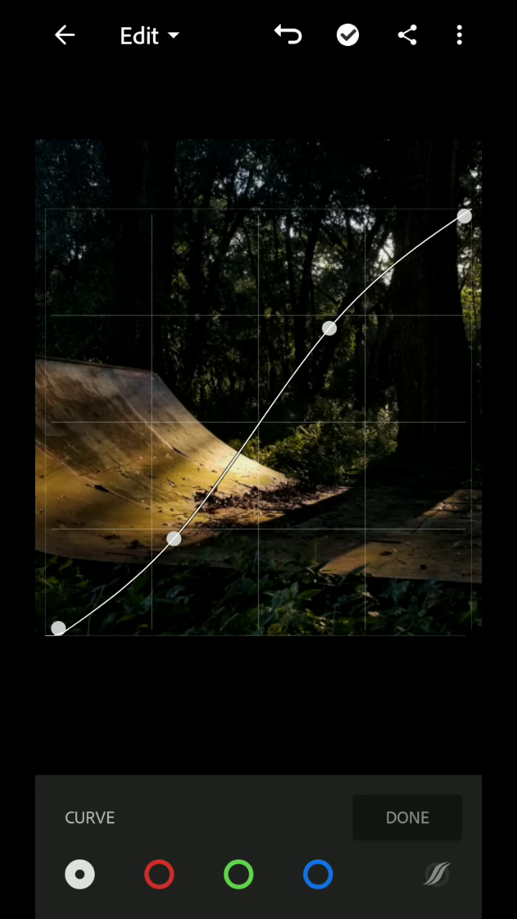
{"action": "left_click_drag", "start_coordinate": [175, 540], "coordinate": [178, 539]}
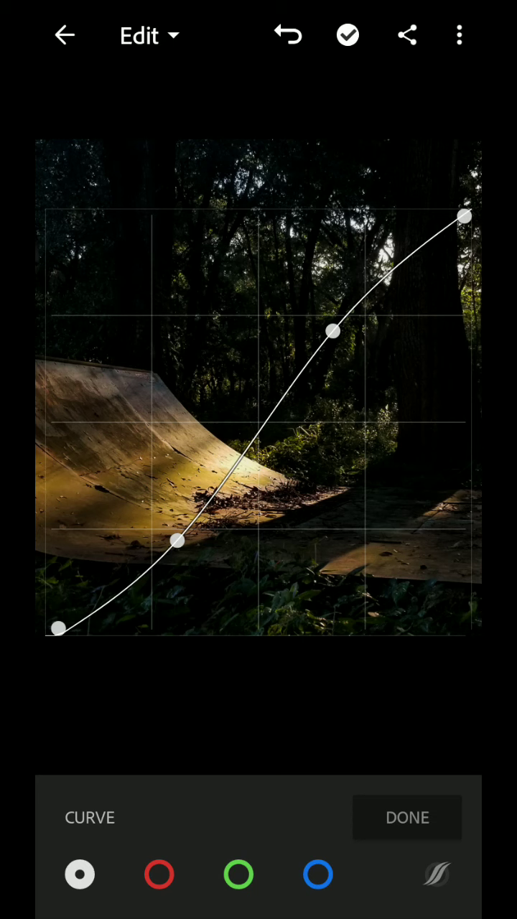
{"action": "left_click_drag", "start_coordinate": [331, 331], "coordinate": [359, 330]}
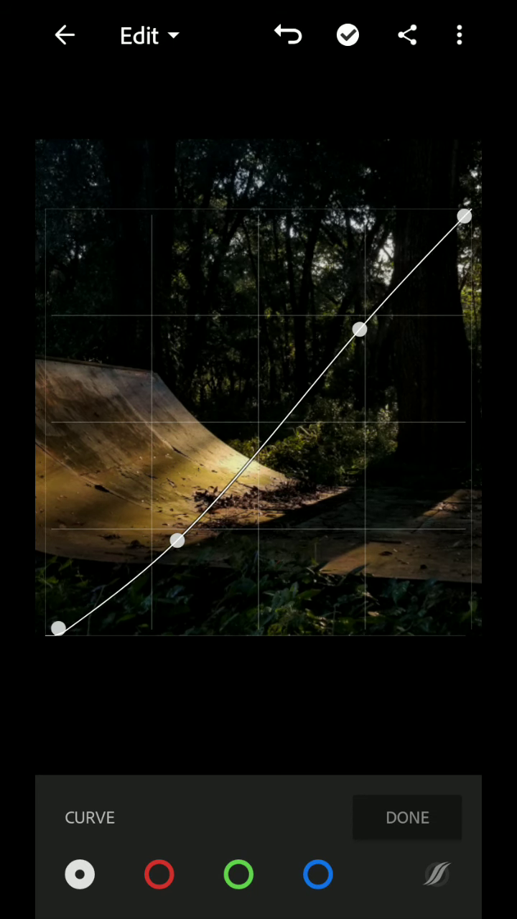
Add and fine-tune points on the green channel curve, keeping it near diagonal.
{"action": "left_click", "coordinate": [159, 874]}
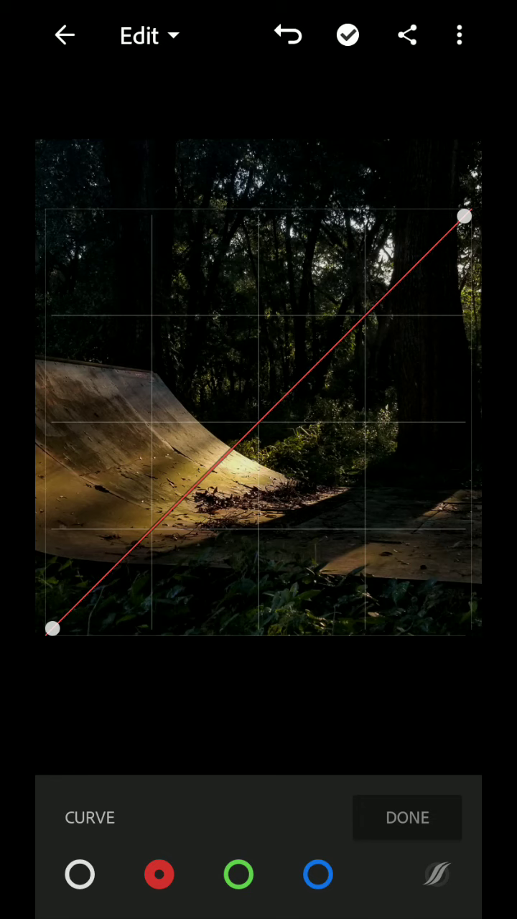
{"action": "left_click", "coordinate": [238, 874]}
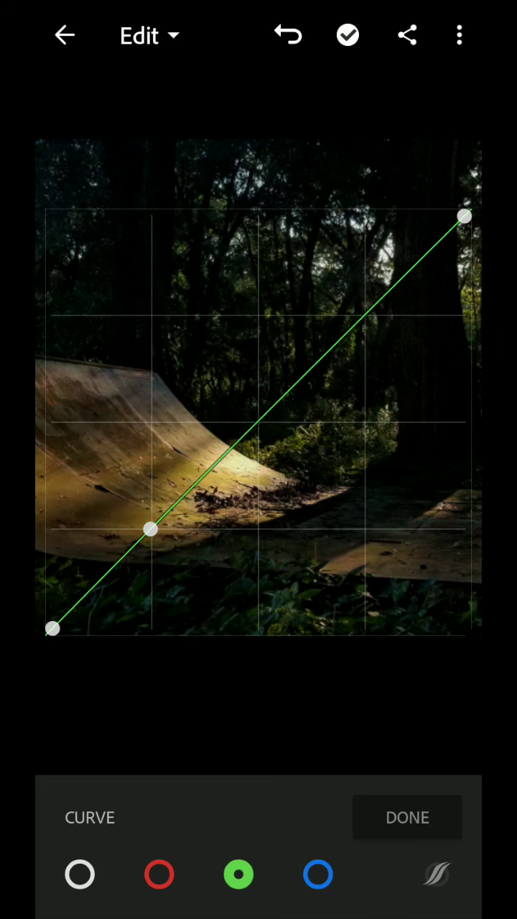
{"action": "left_click_drag", "start_coordinate": [150, 528], "coordinate": [159, 524]}
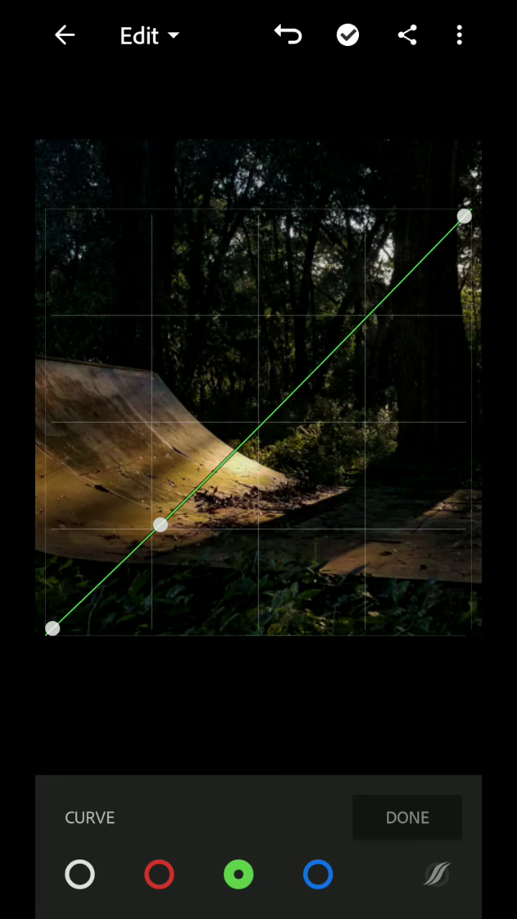
{"action": "left_click_drag", "start_coordinate": [161, 524], "coordinate": [152, 529]}
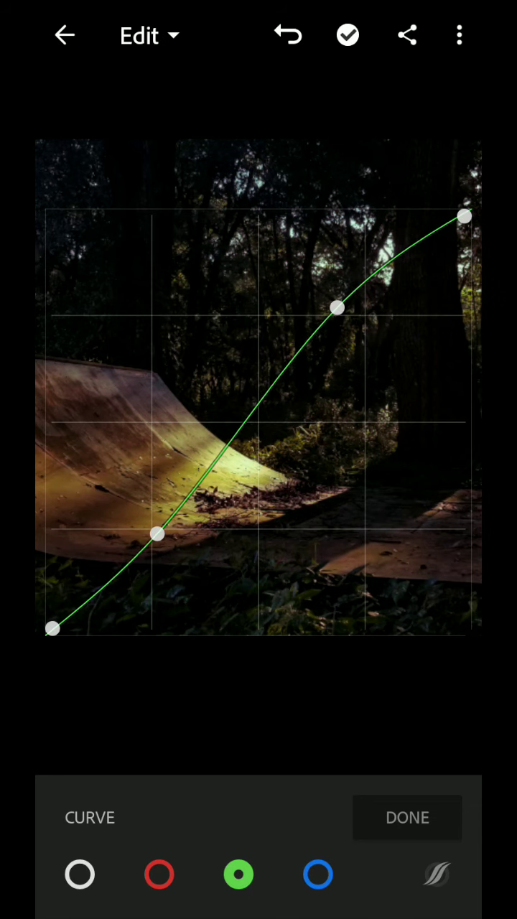
{"action": "left_click_drag", "start_coordinate": [338, 309], "coordinate": [368, 327]}
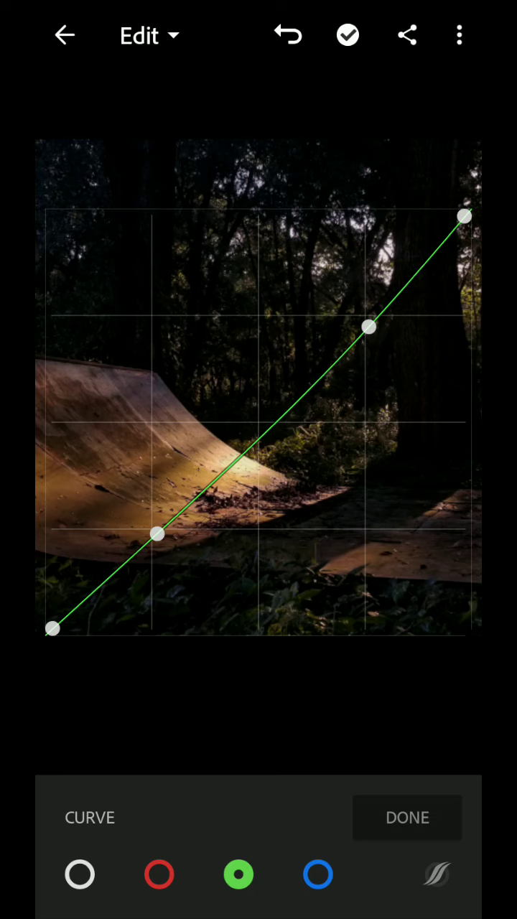
{"action": "left_click_drag", "start_coordinate": [367, 328], "coordinate": [352, 318]}
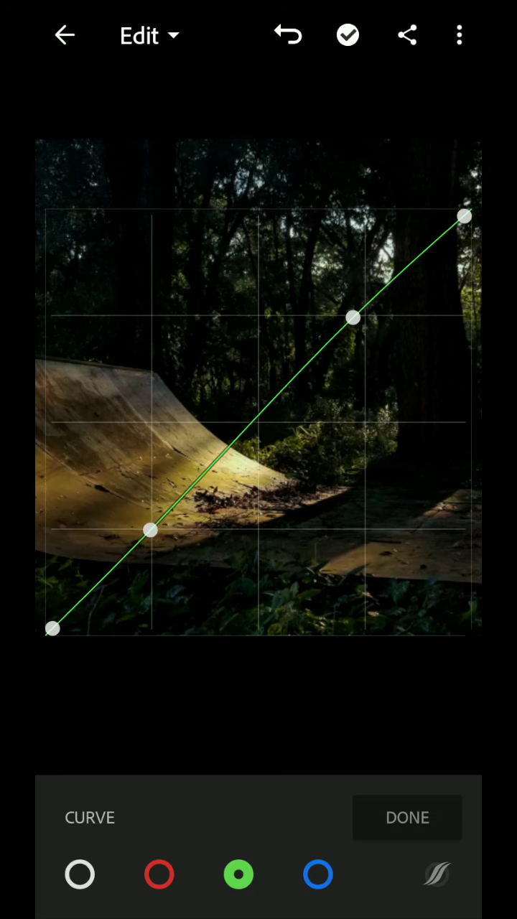
{"action": "left_click_drag", "start_coordinate": [353, 317], "coordinate": [361, 326]}
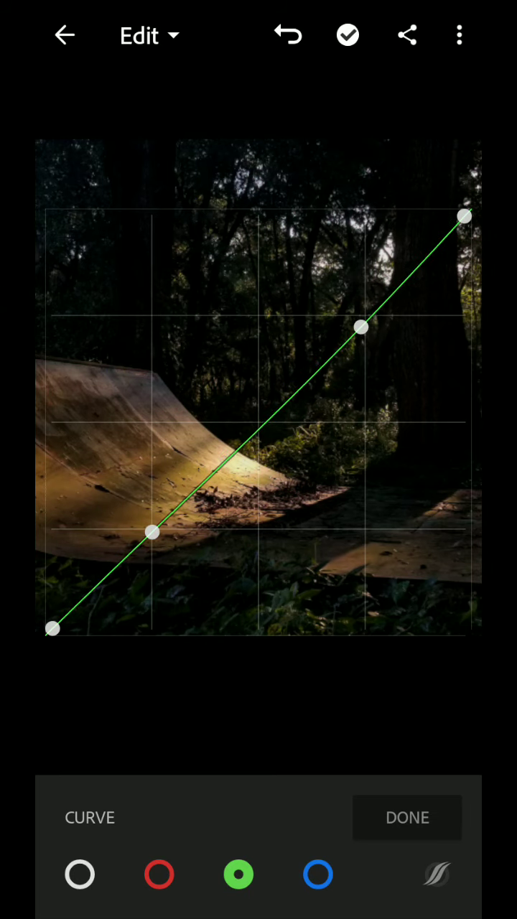
Adjust a red channel curve point back near the diagonal and finish with Done.
{"action": "left_click", "coordinate": [159, 874]}
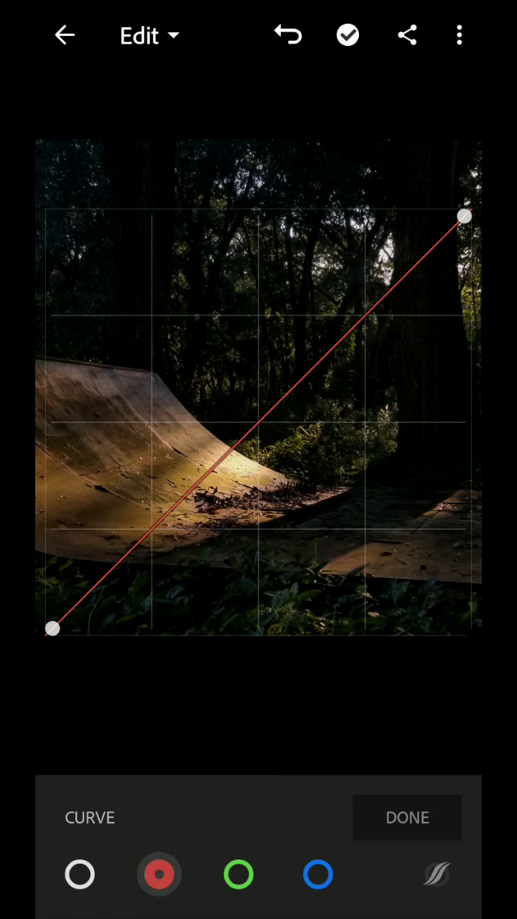
{"action": "left_click_drag", "start_coordinate": [258, 427], "coordinate": [159, 542]}
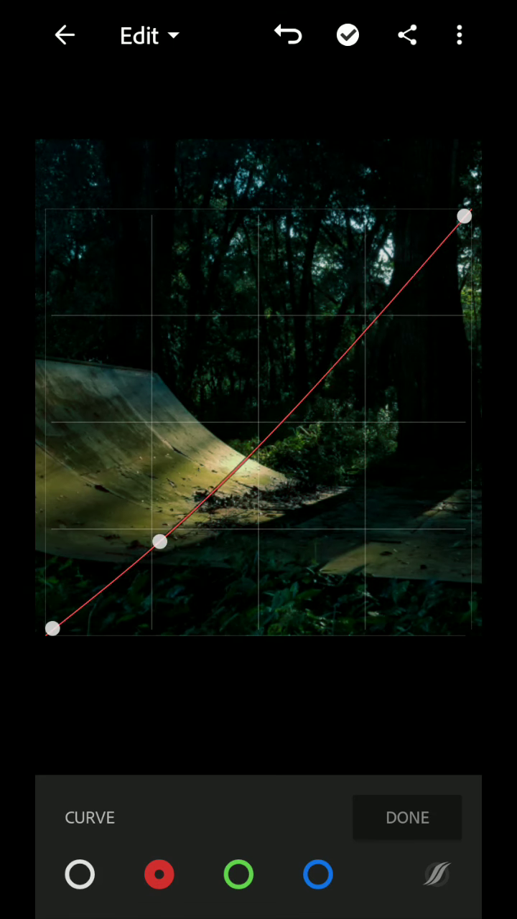
{"action": "left_click_drag", "start_coordinate": [159, 542], "coordinate": [153, 525]}
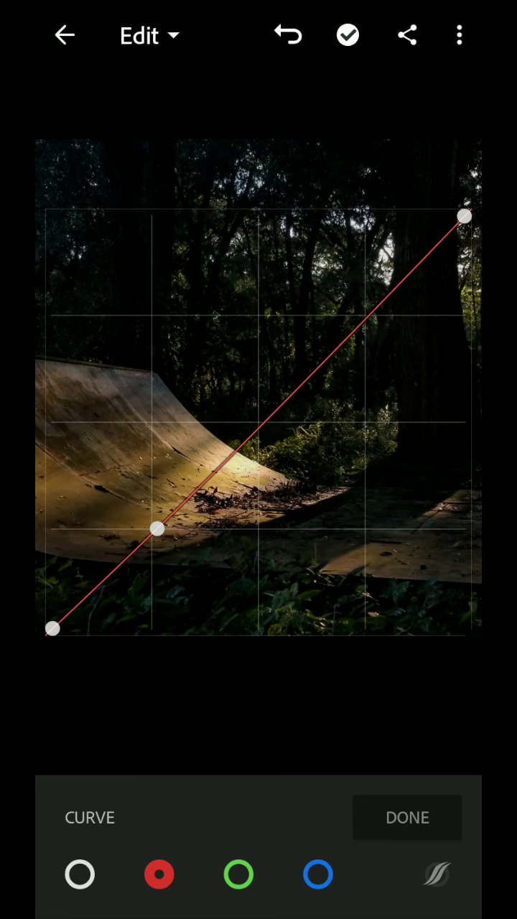
{"action": "left_click", "coordinate": [407, 817]}
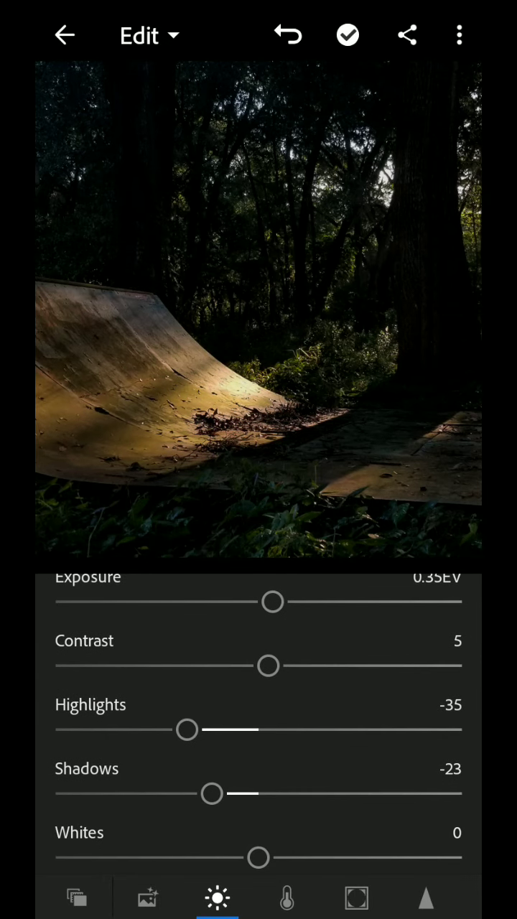
In the Color panel, set Temp to 2 and Tint to -4.
{"action": "left_click", "coordinate": [297, 898]}
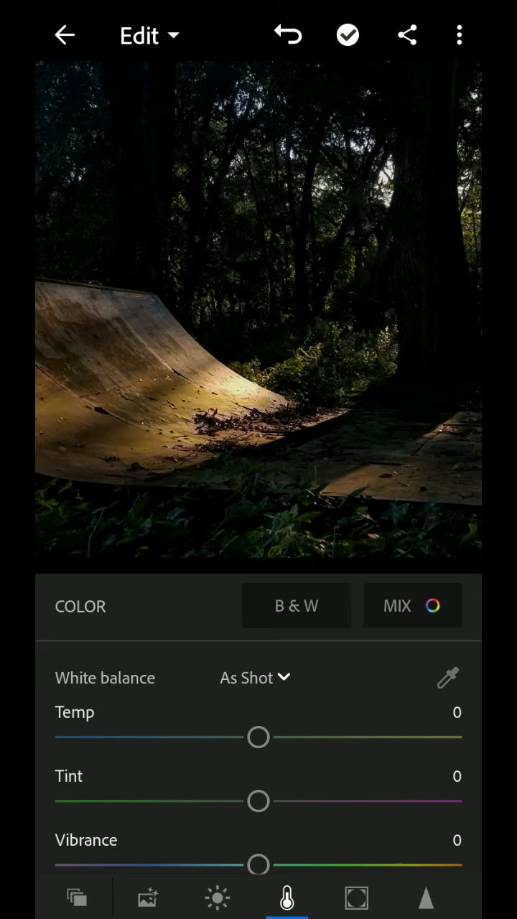
{"action": "left_click_drag", "start_coordinate": [258, 737], "coordinate": [317, 737]}
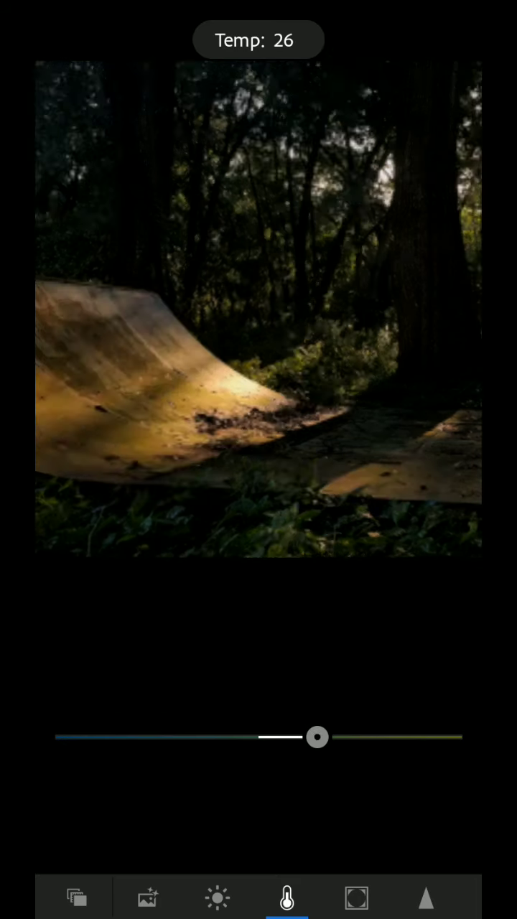
{"action": "left_click_drag", "start_coordinate": [317, 737], "coordinate": [115, 737]}
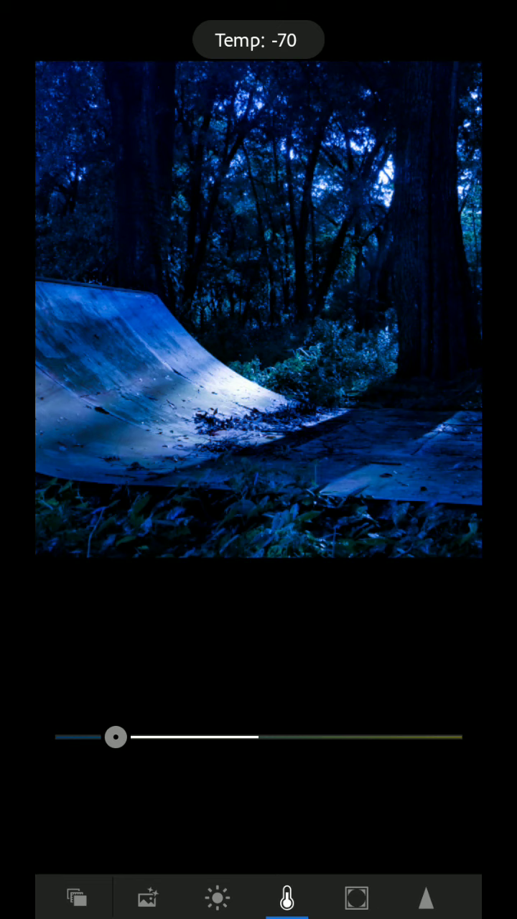
{"action": "left_click_drag", "start_coordinate": [114, 737], "coordinate": [278, 736]}
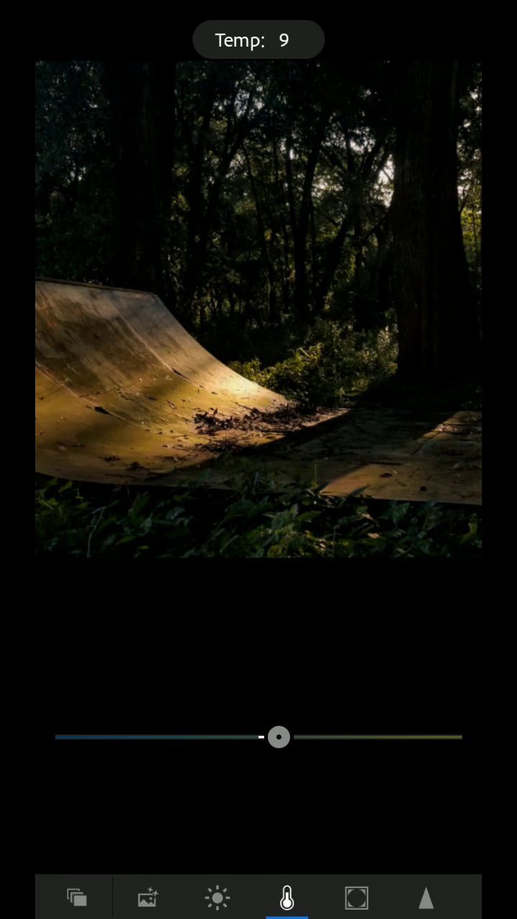
{"action": "left_click_drag", "start_coordinate": [278, 736], "coordinate": [263, 736]}
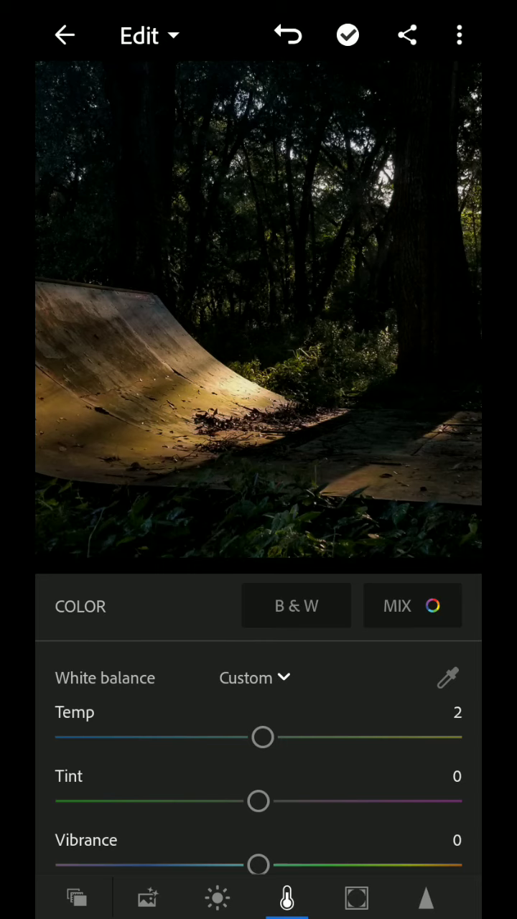
{"action": "left_click_drag", "start_coordinate": [259, 800], "coordinate": [246, 801]}
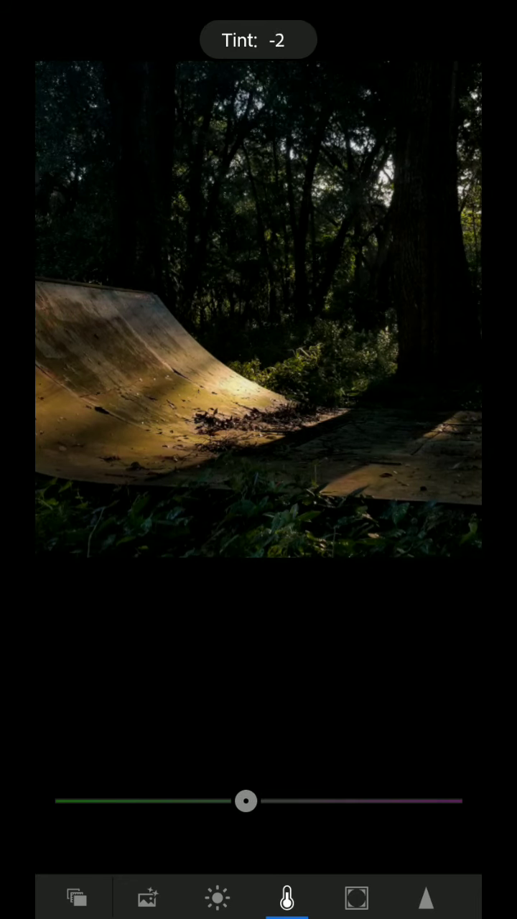
{"action": "left_click_drag", "start_coordinate": [246, 801], "coordinate": [250, 800]}
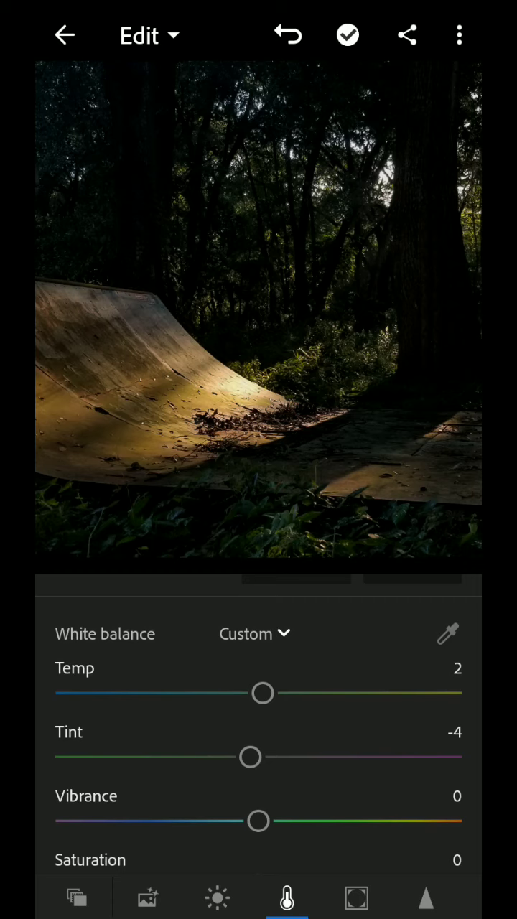
Drag the Saturation slider down, trying -50, -66 and -56 before settling near -30.
{"action": "scroll", "scroll_direction": "down", "scroll_amount": 3}
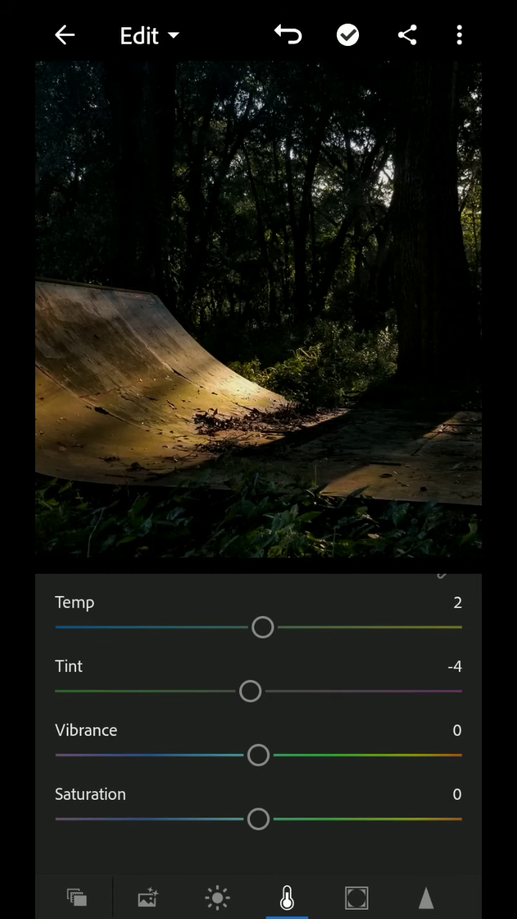
{"action": "left_click_drag", "start_coordinate": [258, 818], "coordinate": [208, 818]}
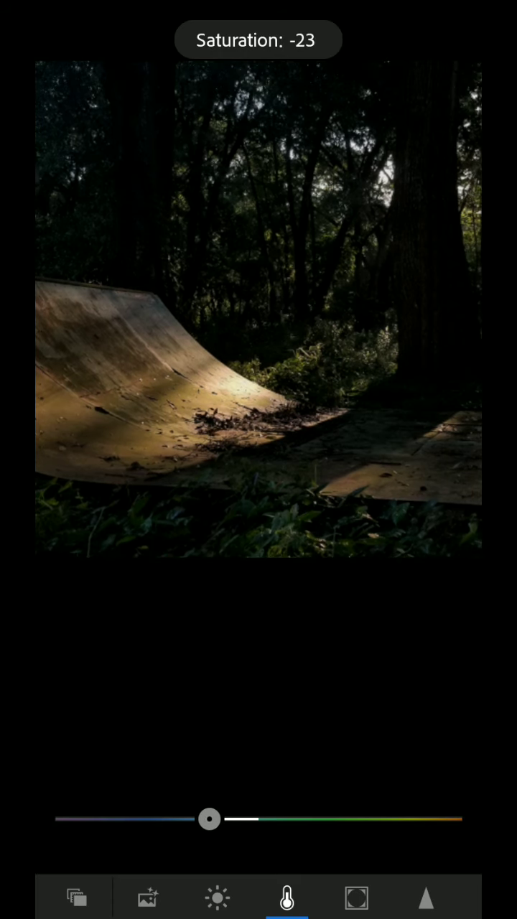
{"action": "left_click_drag", "start_coordinate": [209, 818], "coordinate": [86, 818]}
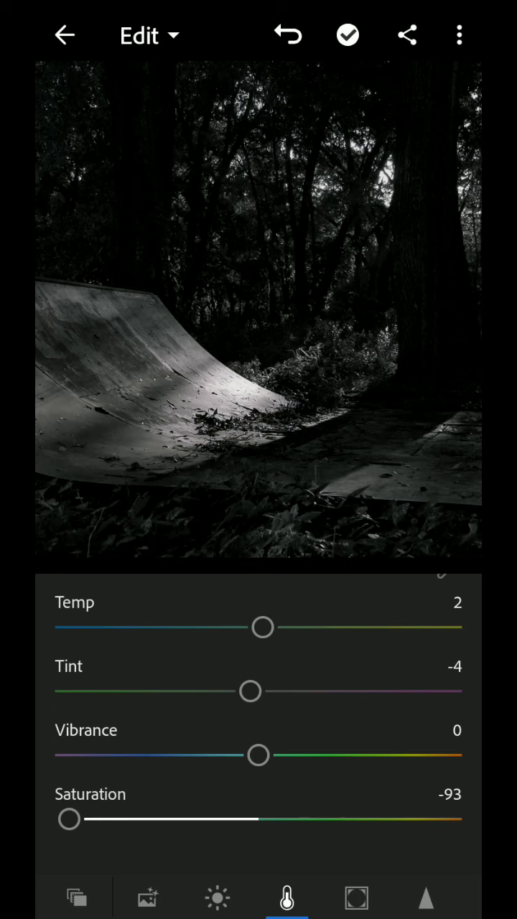
{"action": "left_click_drag", "start_coordinate": [69, 818], "coordinate": [157, 818]}
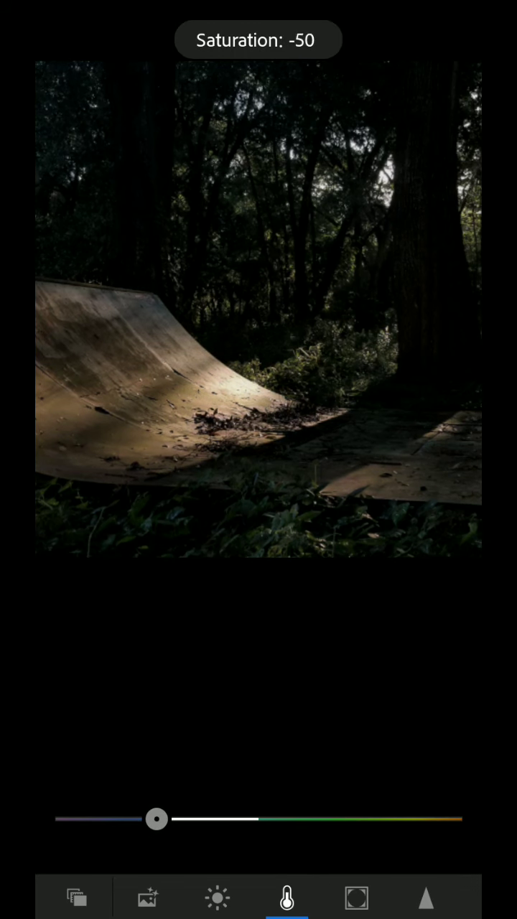
{"action": "left_click_drag", "start_coordinate": [156, 818], "coordinate": [125, 818]}
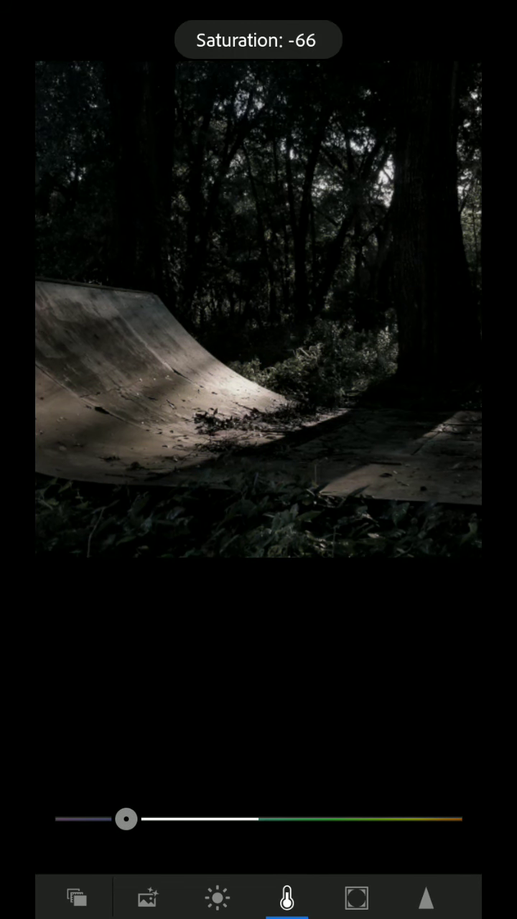
{"action": "left_click_drag", "start_coordinate": [126, 819], "coordinate": [143, 819]}
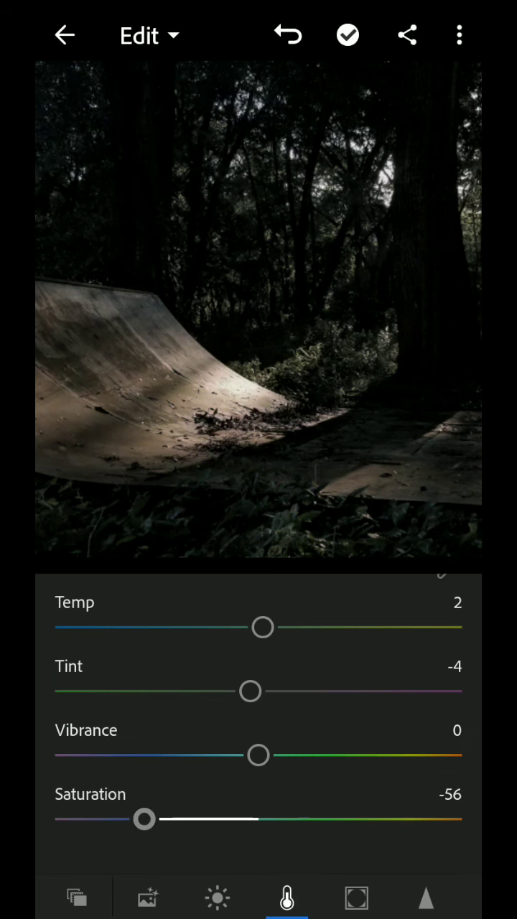
{"action": "left_click_drag", "start_coordinate": [143, 819], "coordinate": [194, 819]}
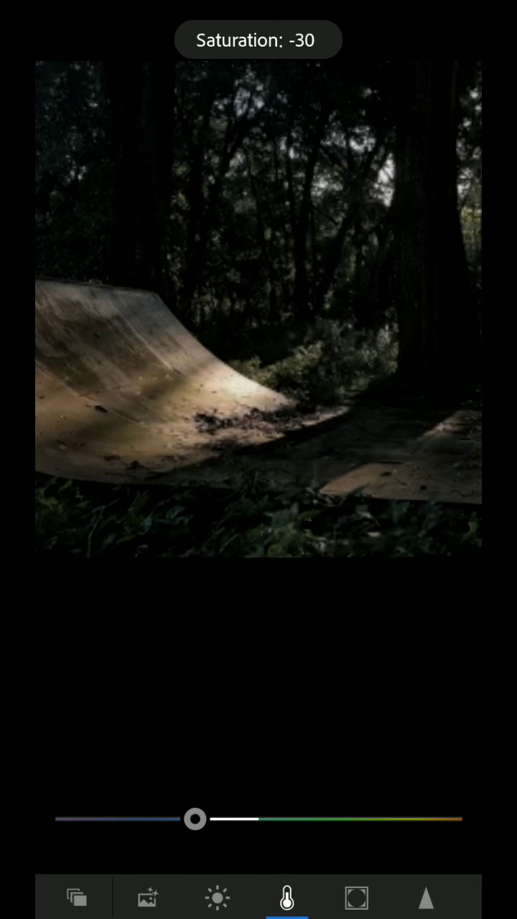
{"action": "left_click_drag", "start_coordinate": [195, 819], "coordinate": [258, 819]}
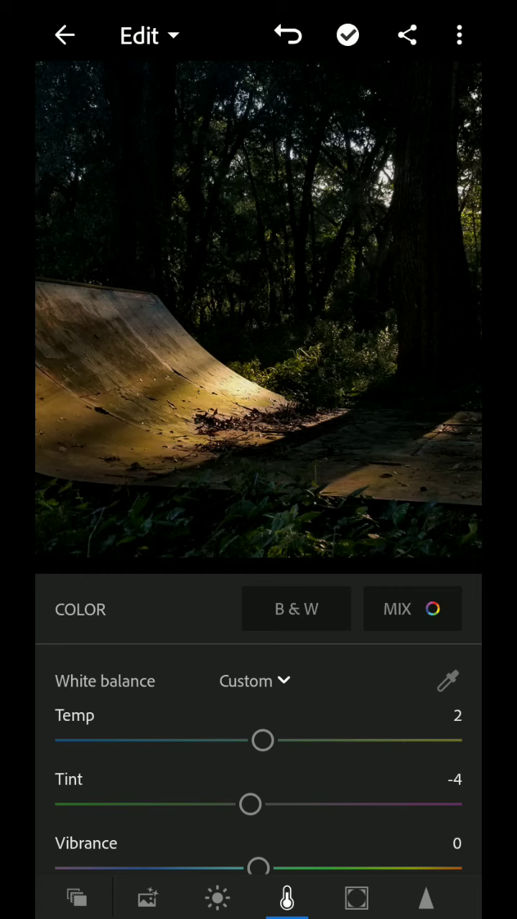
{"action": "scroll", "scroll_direction": "down", "scroll_amount": 3}
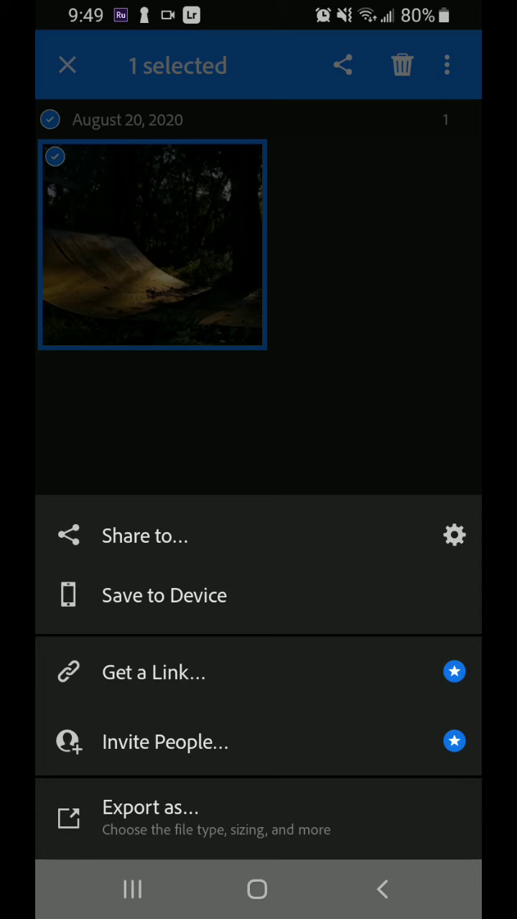
Save the edited skate-ramp photo to the device from the Share options.
{"action": "left_click", "coordinate": [149, 808]}
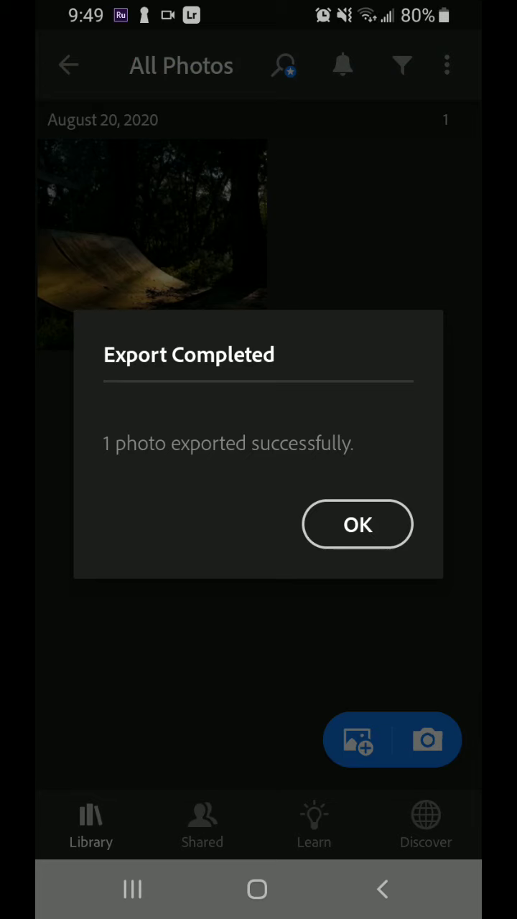
Dismiss the Export Completed confirmation with OK.
{"action": "left_click", "coordinate": [358, 524]}
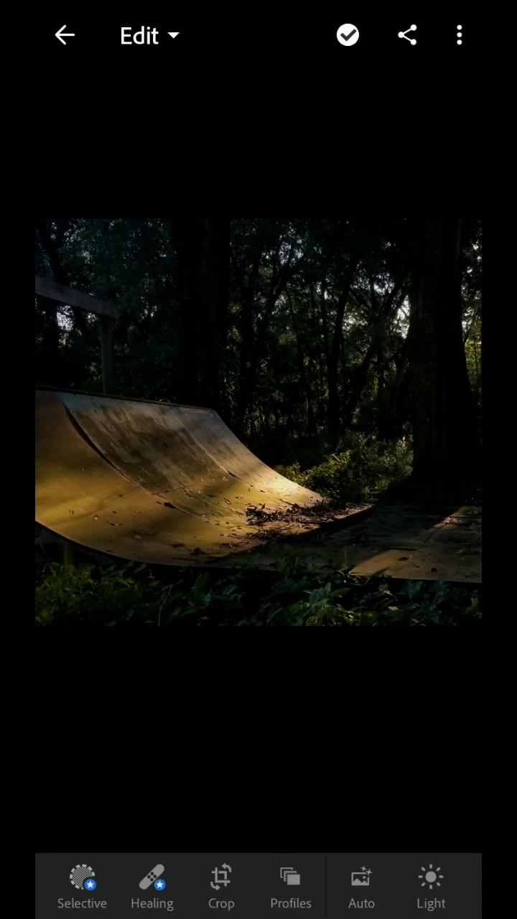
Capture a phone screenshot of the editor view and start cropping it.
{"action": "left_click", "coordinate": [151, 887]}
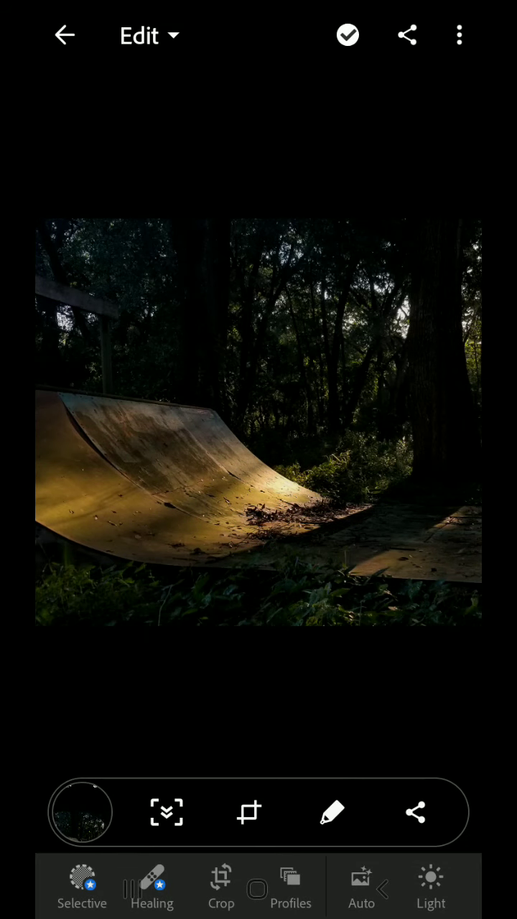
{"action": "left_click", "coordinate": [248, 812]}
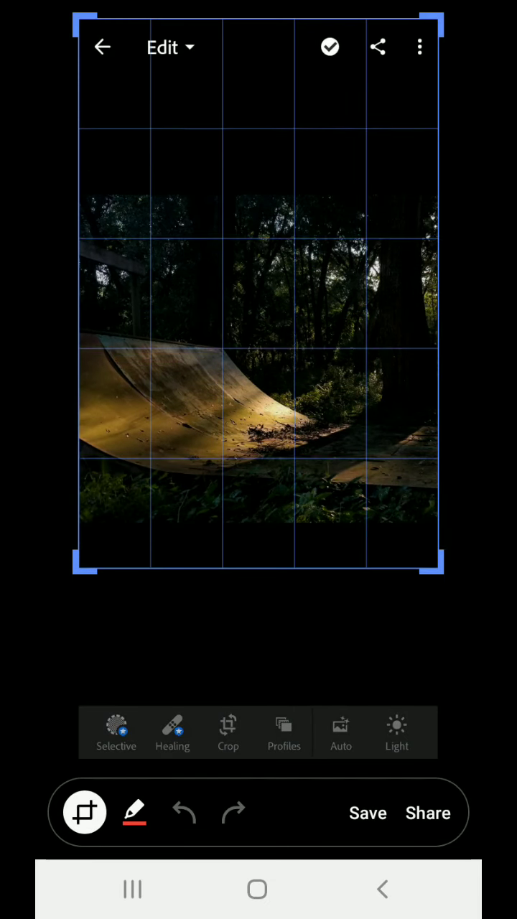